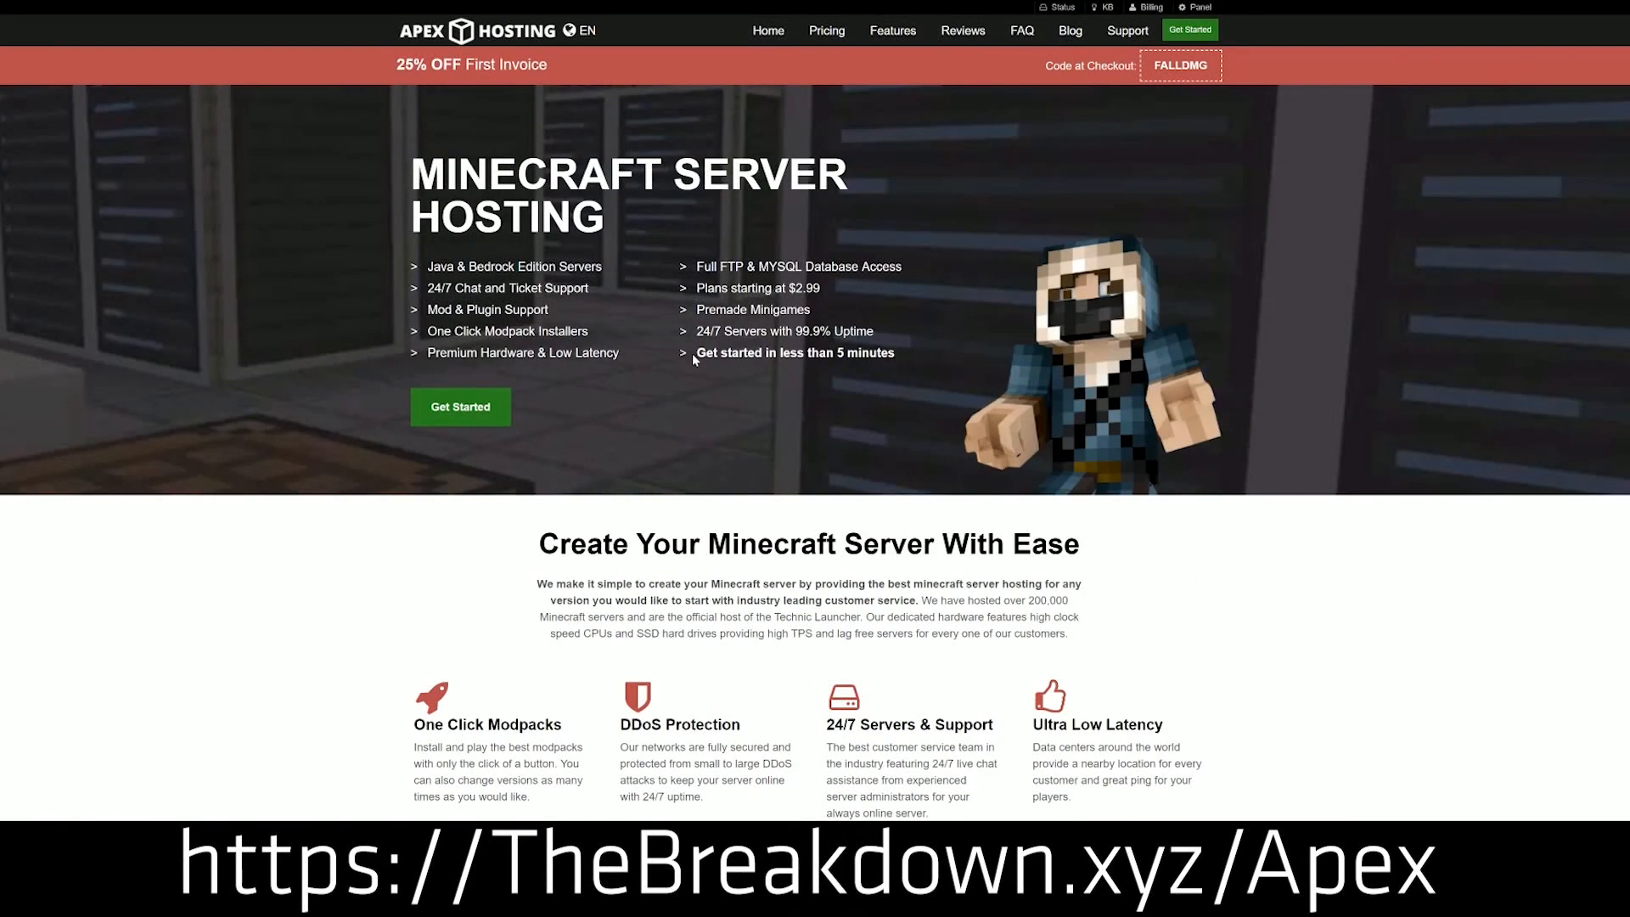
{"action": "mouse_move", "coordinate": [333, 247]}
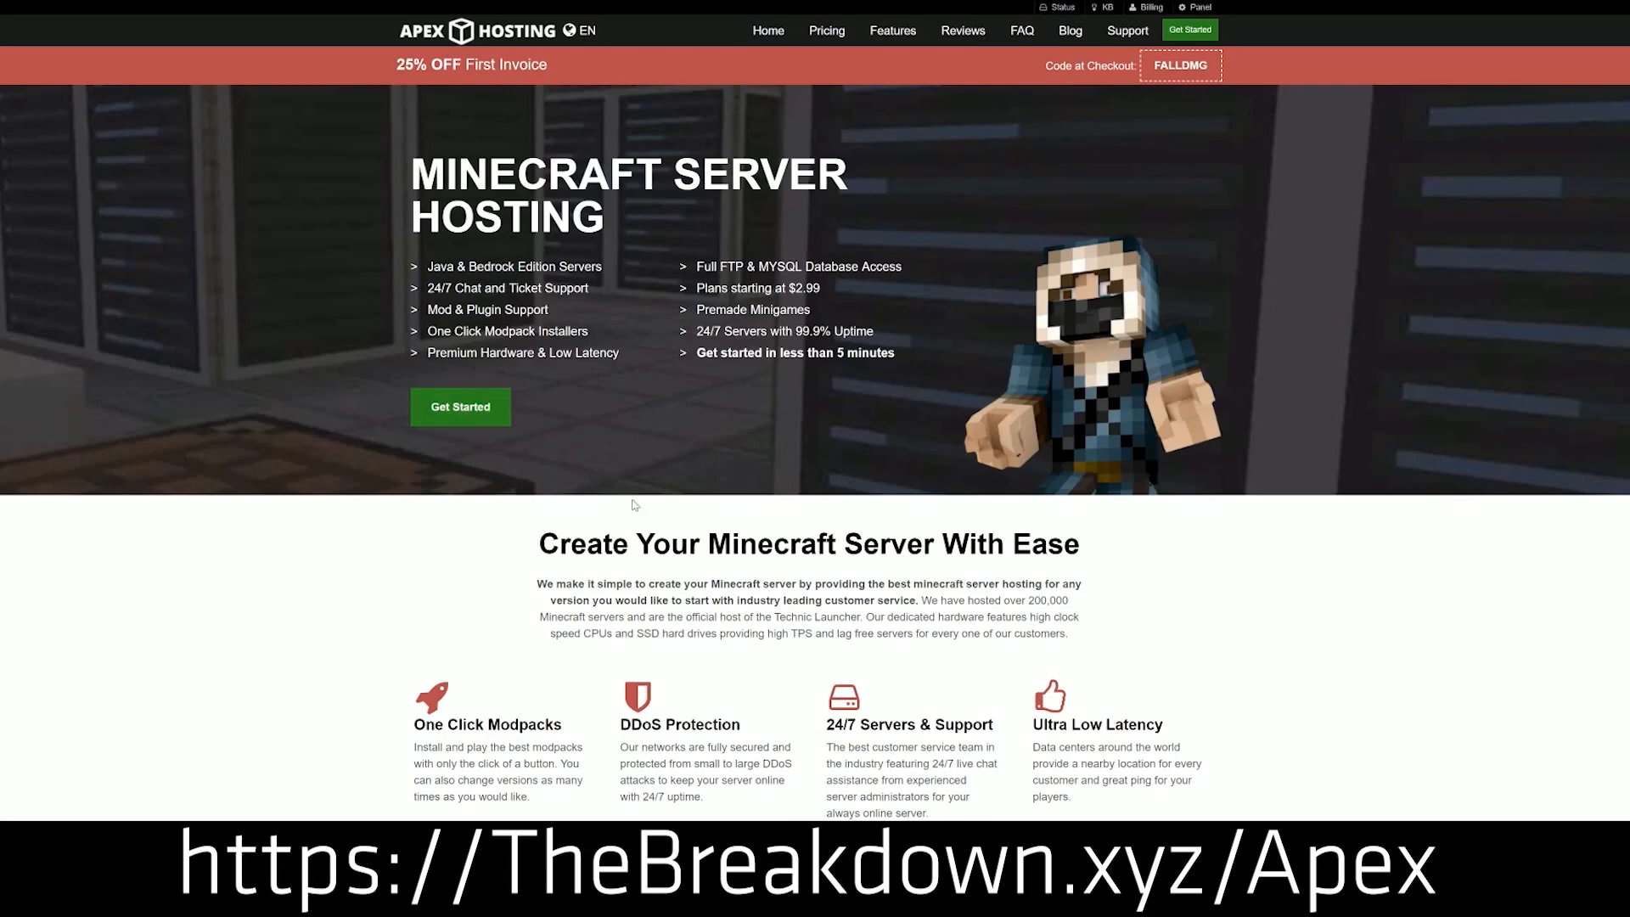
- Browse the Minecraft Server folder, then select and launch server.jar
{"action": "scroll", "scroll_direction": "down", "scroll_amount": 3}
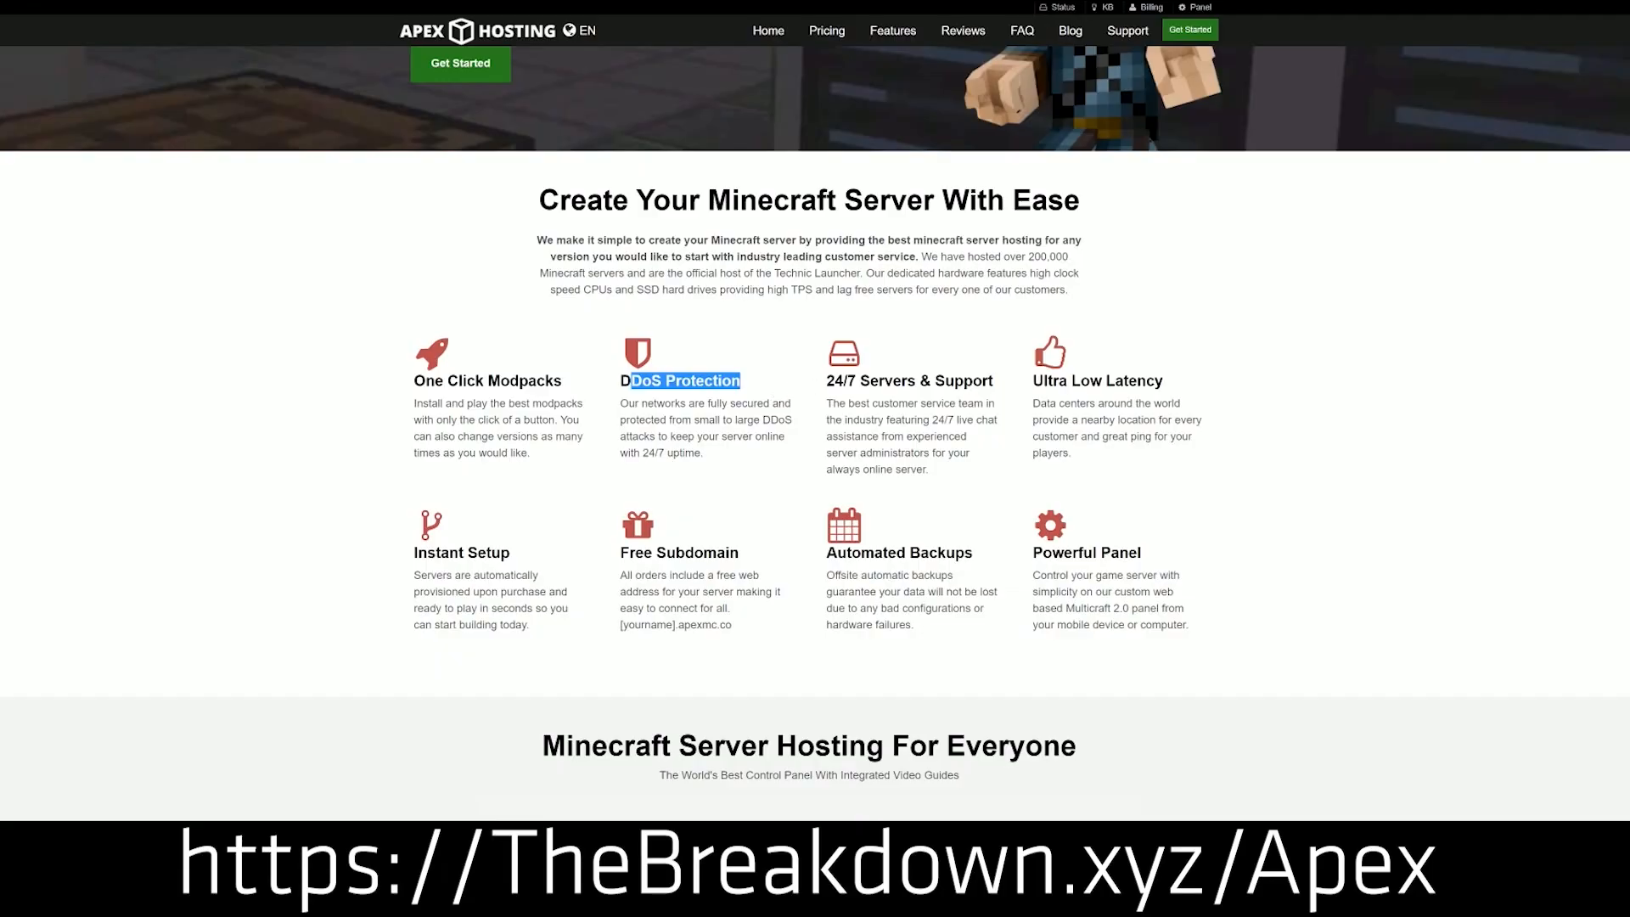
{"action": "double_click", "coordinate": [907, 380]}
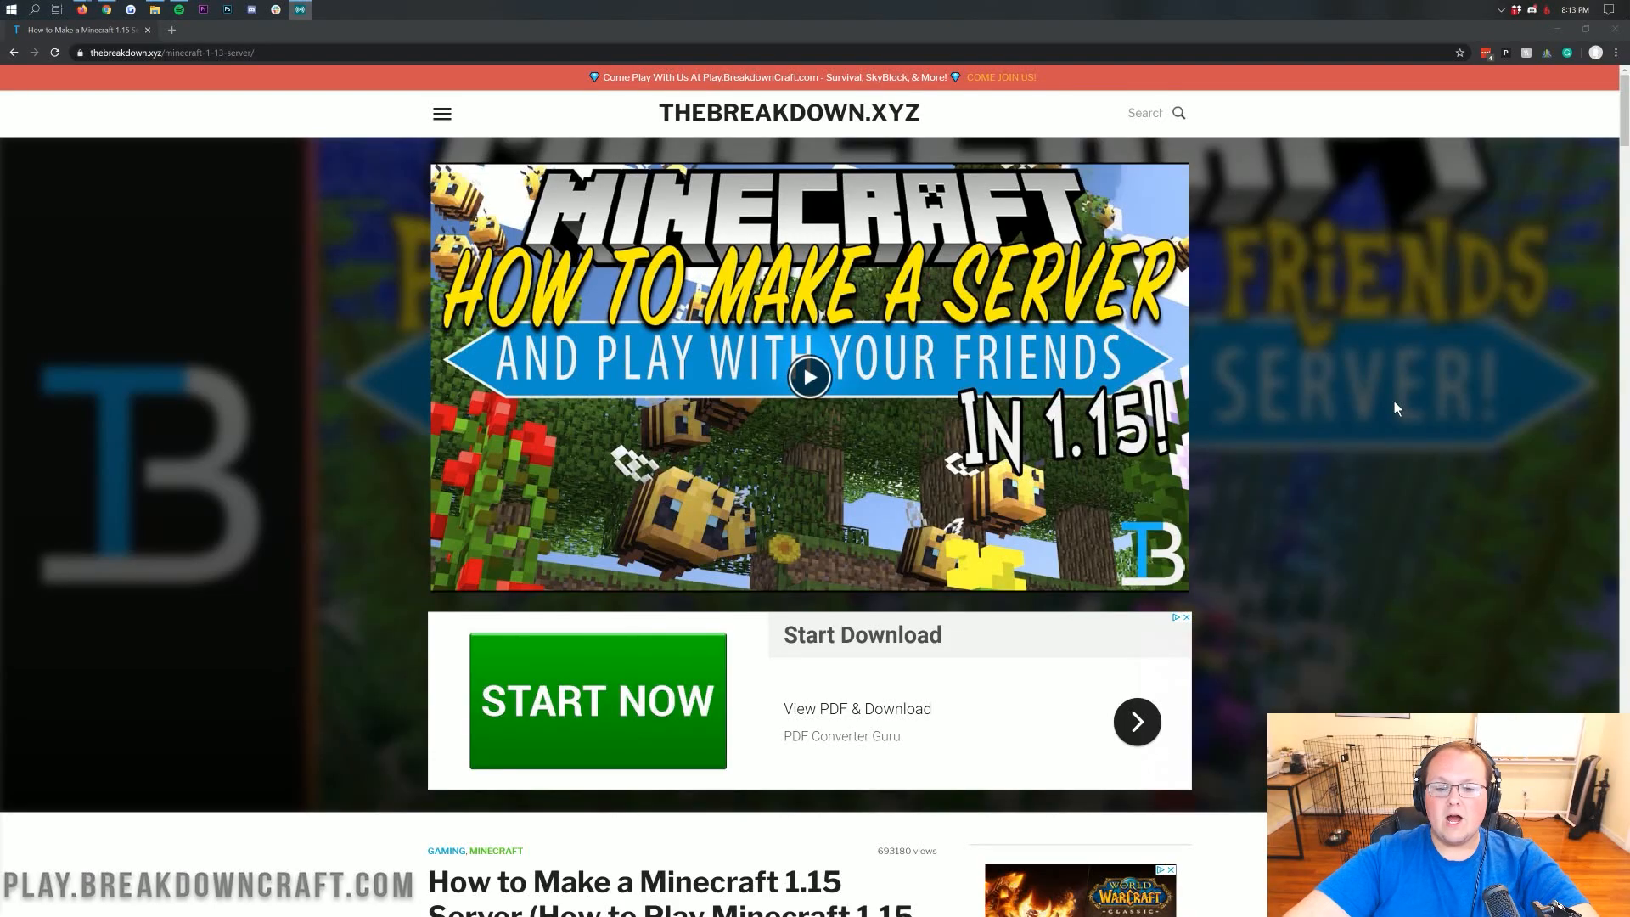
{"action": "scroll", "scroll_direction": "down", "scroll_amount": 3}
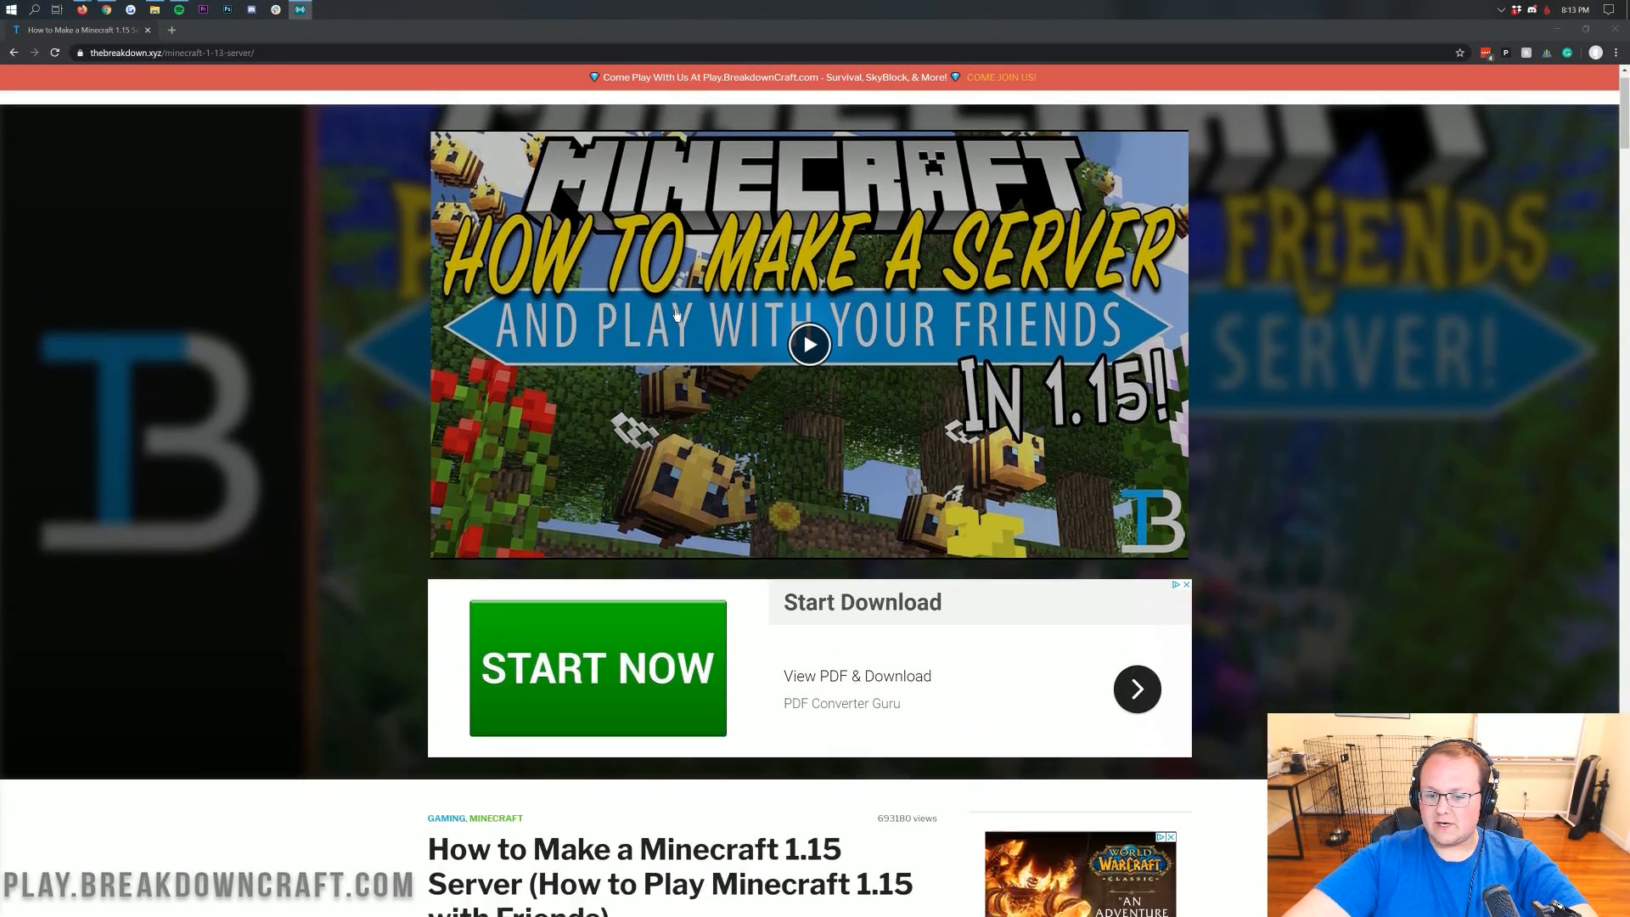
{"action": "scroll", "scroll_direction": "down", "scroll_amount": 3}
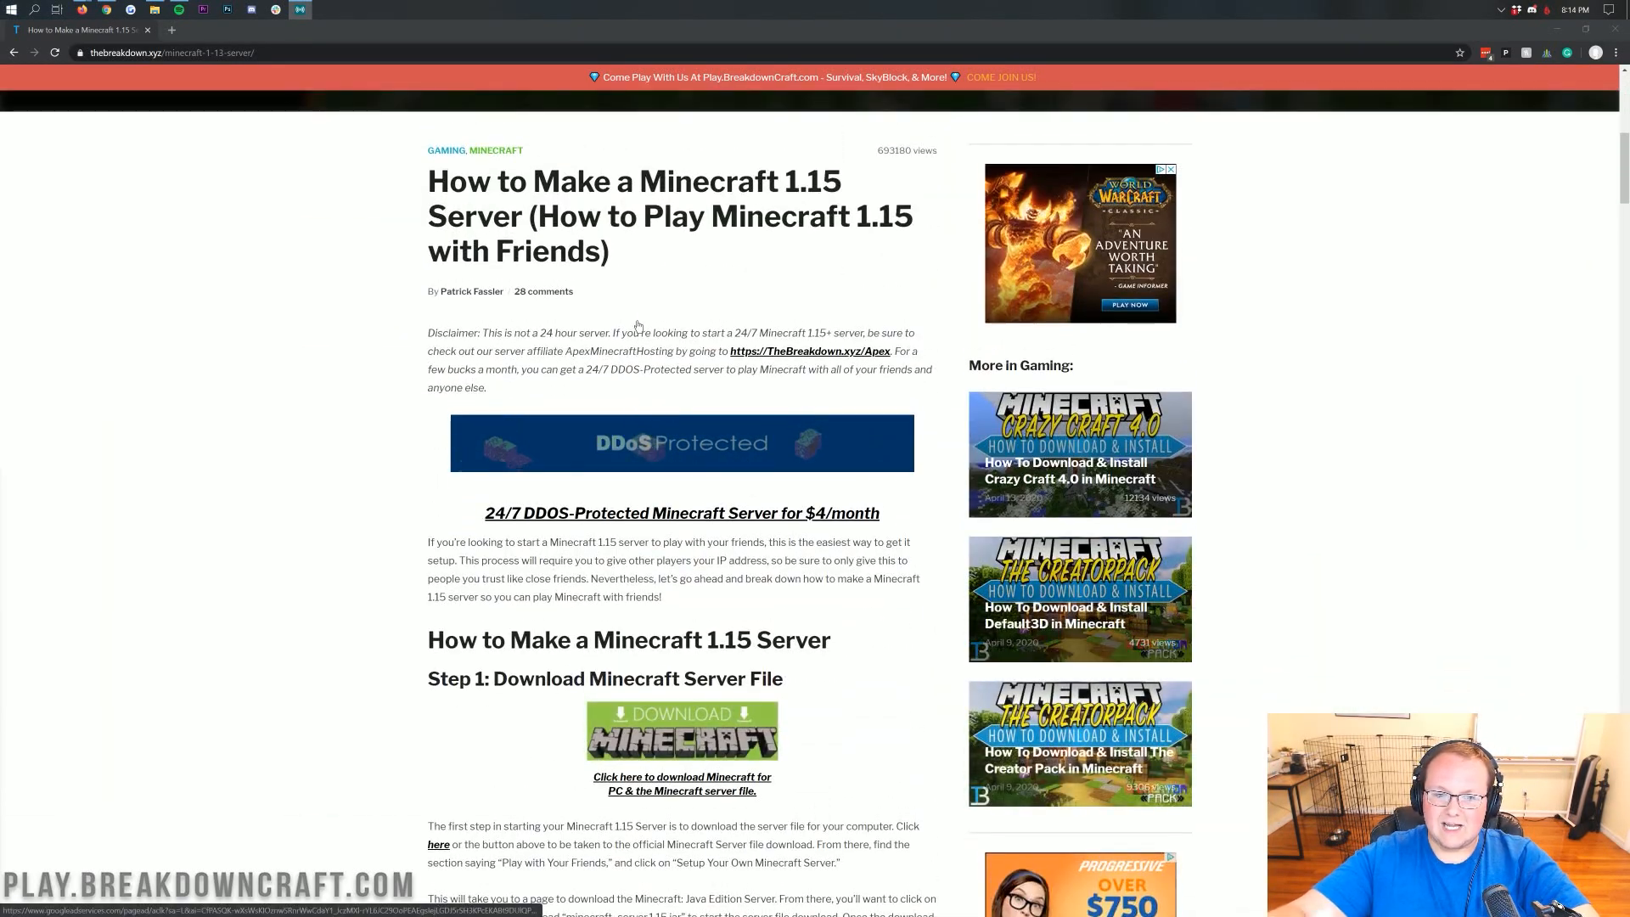
{"action": "scroll", "scroll_direction": "down", "scroll_amount": 3}
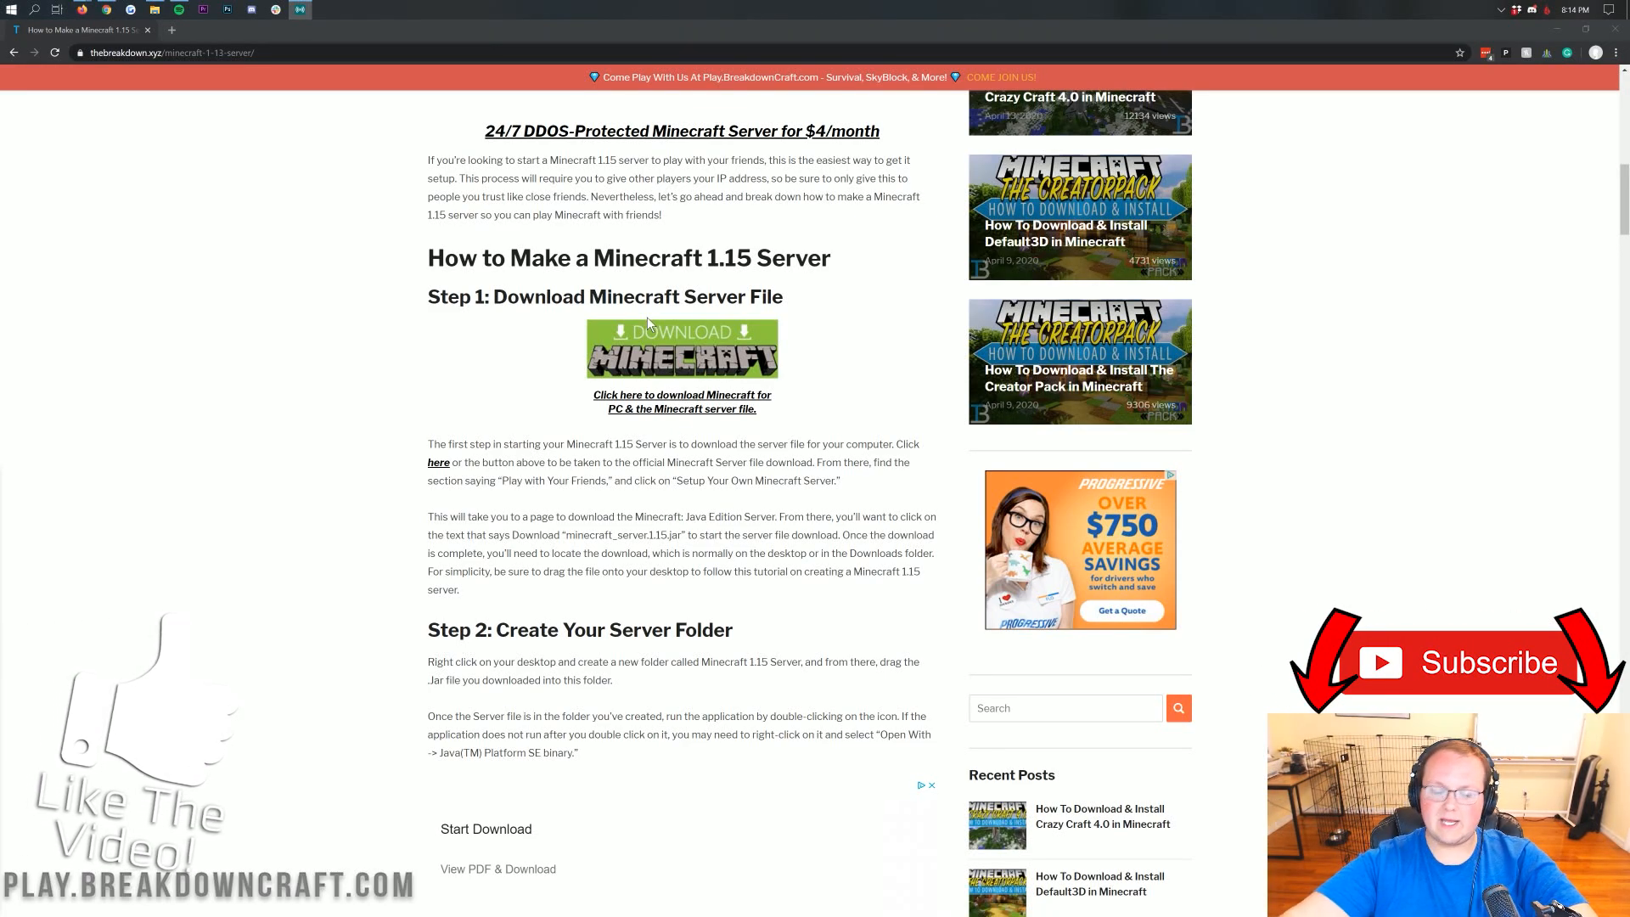
{"action": "scroll", "scroll_direction": "up", "scroll_amount": 3}
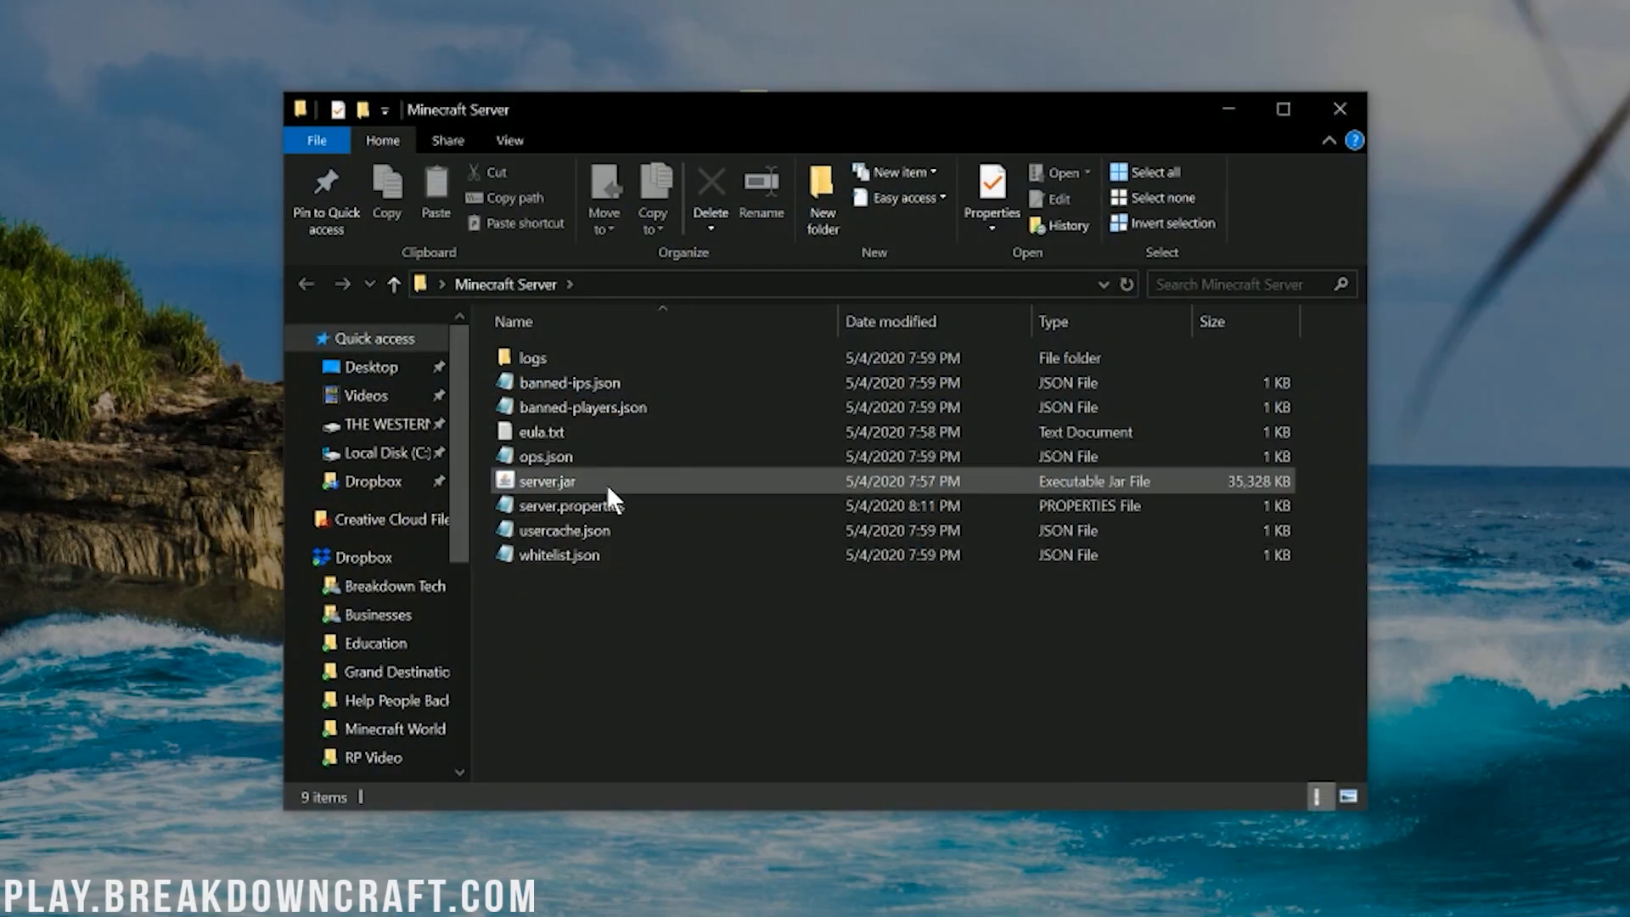
{"action": "left_click", "coordinate": [545, 480]}
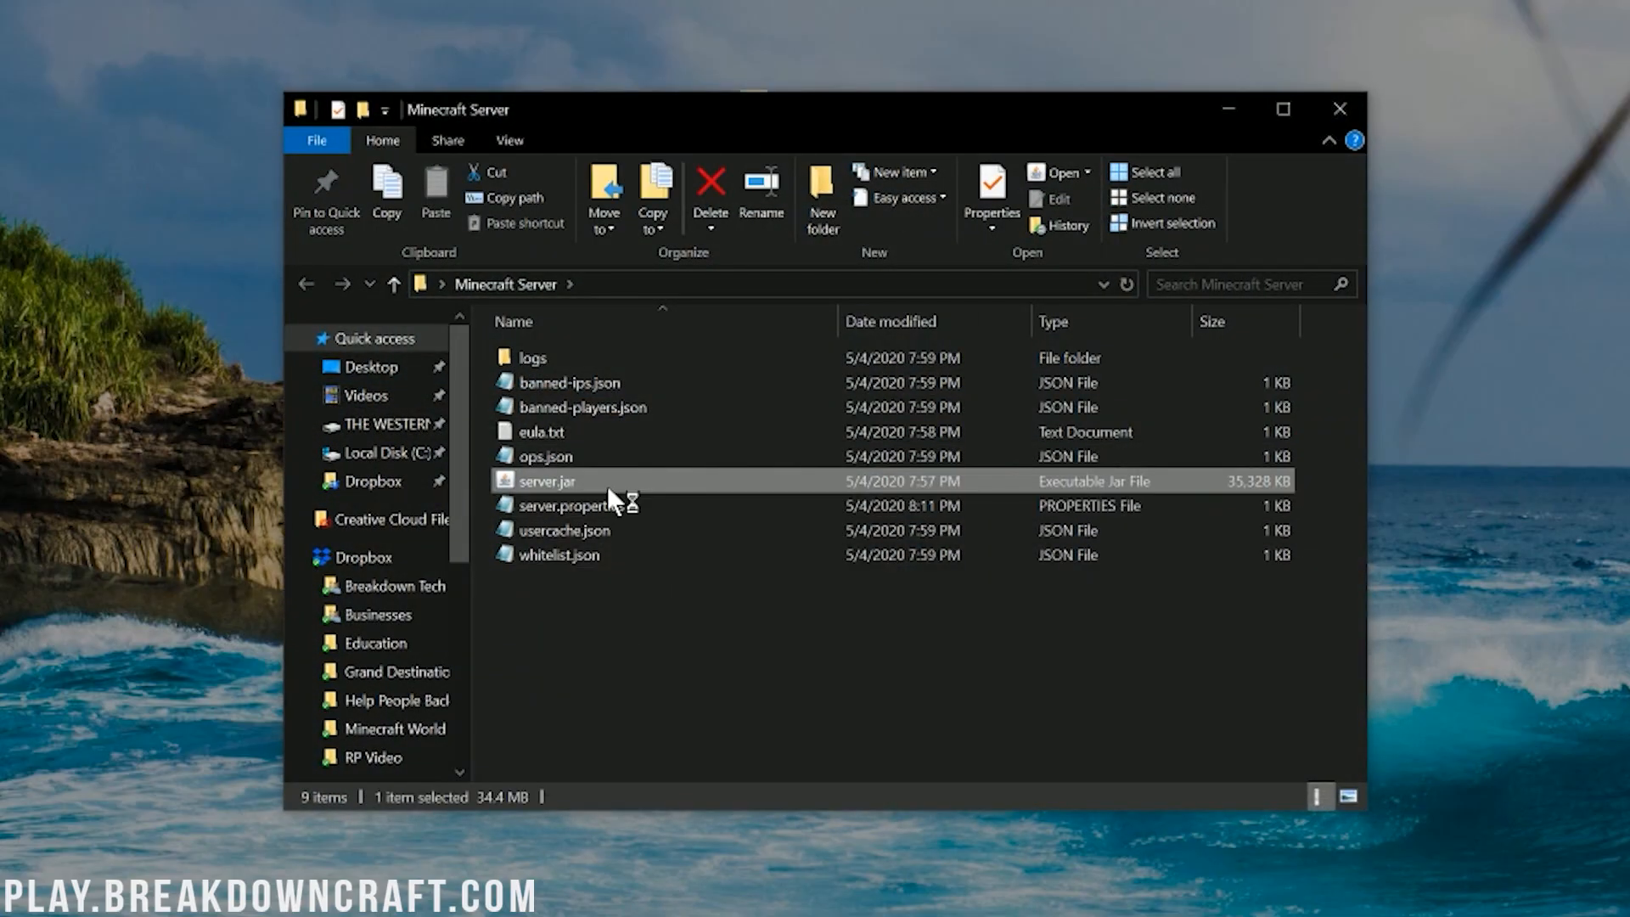
{"action": "mouse_move", "coordinate": [545, 481]}
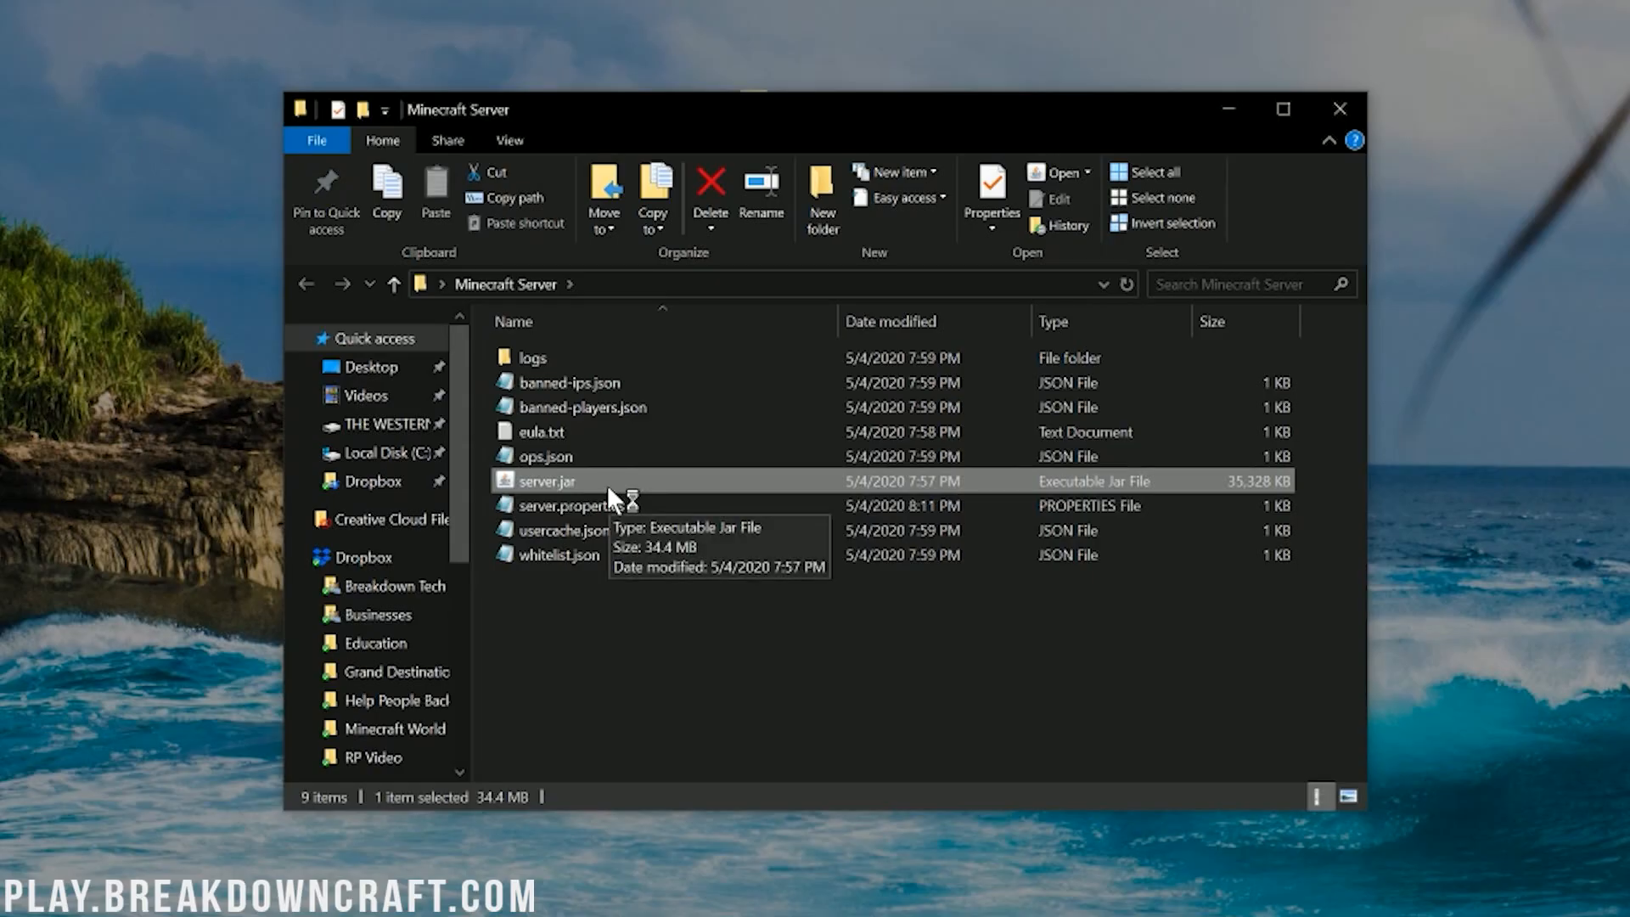
{"action": "double_click", "coordinate": [546, 481]}
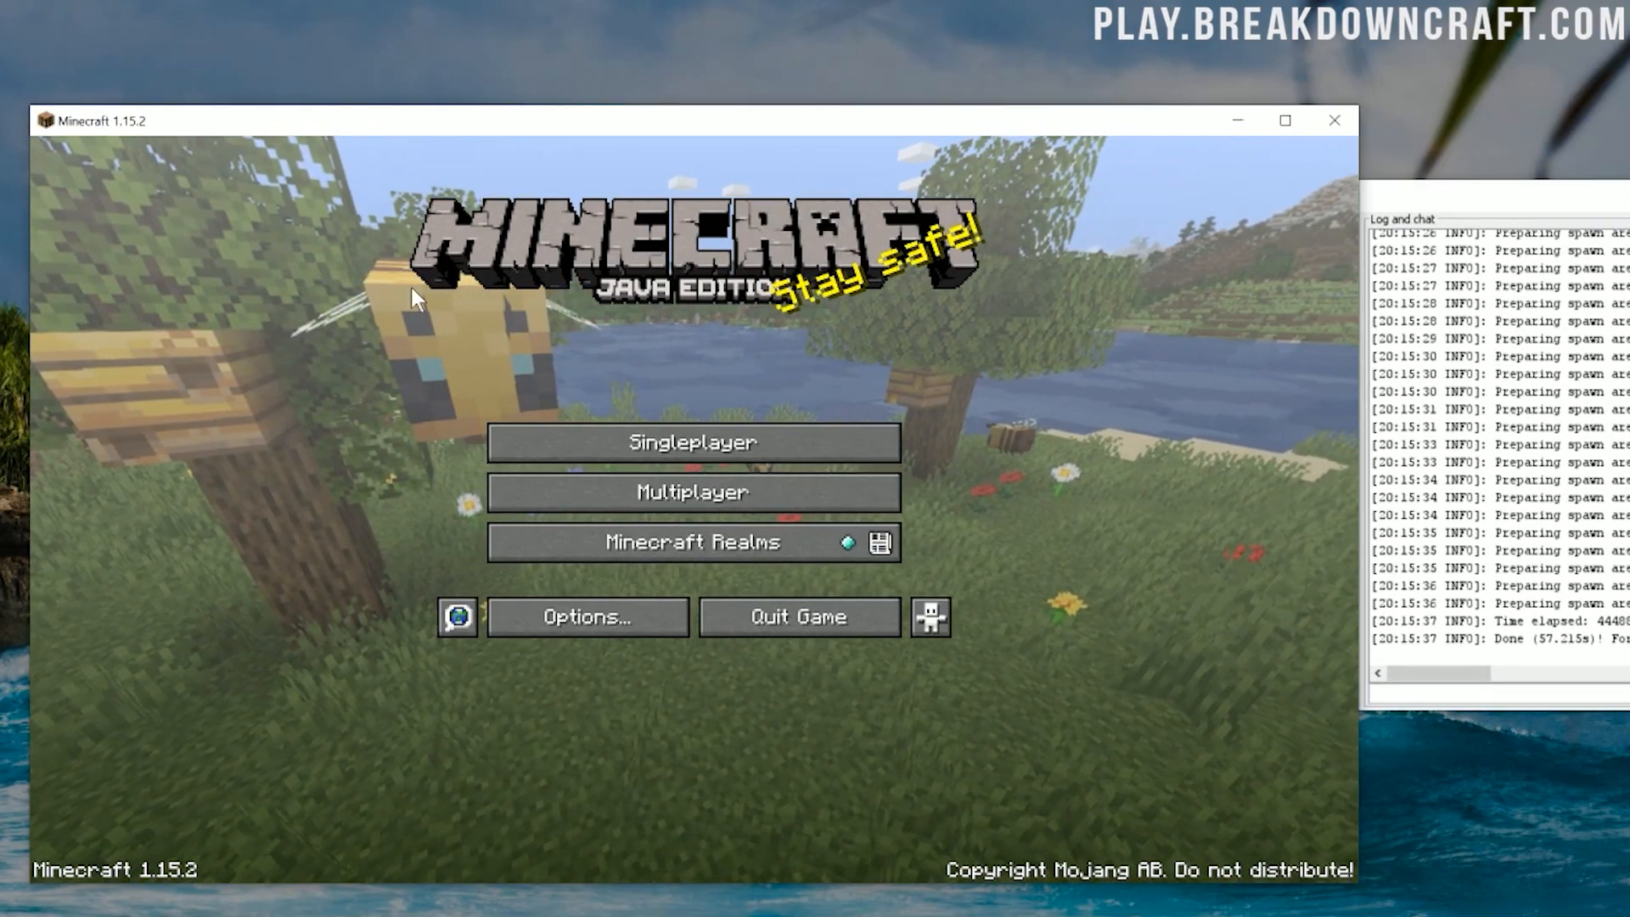
- Direct-connect to the local server and grant operator status with 'op nicsg'
{"action": "left_click", "coordinate": [691, 492]}
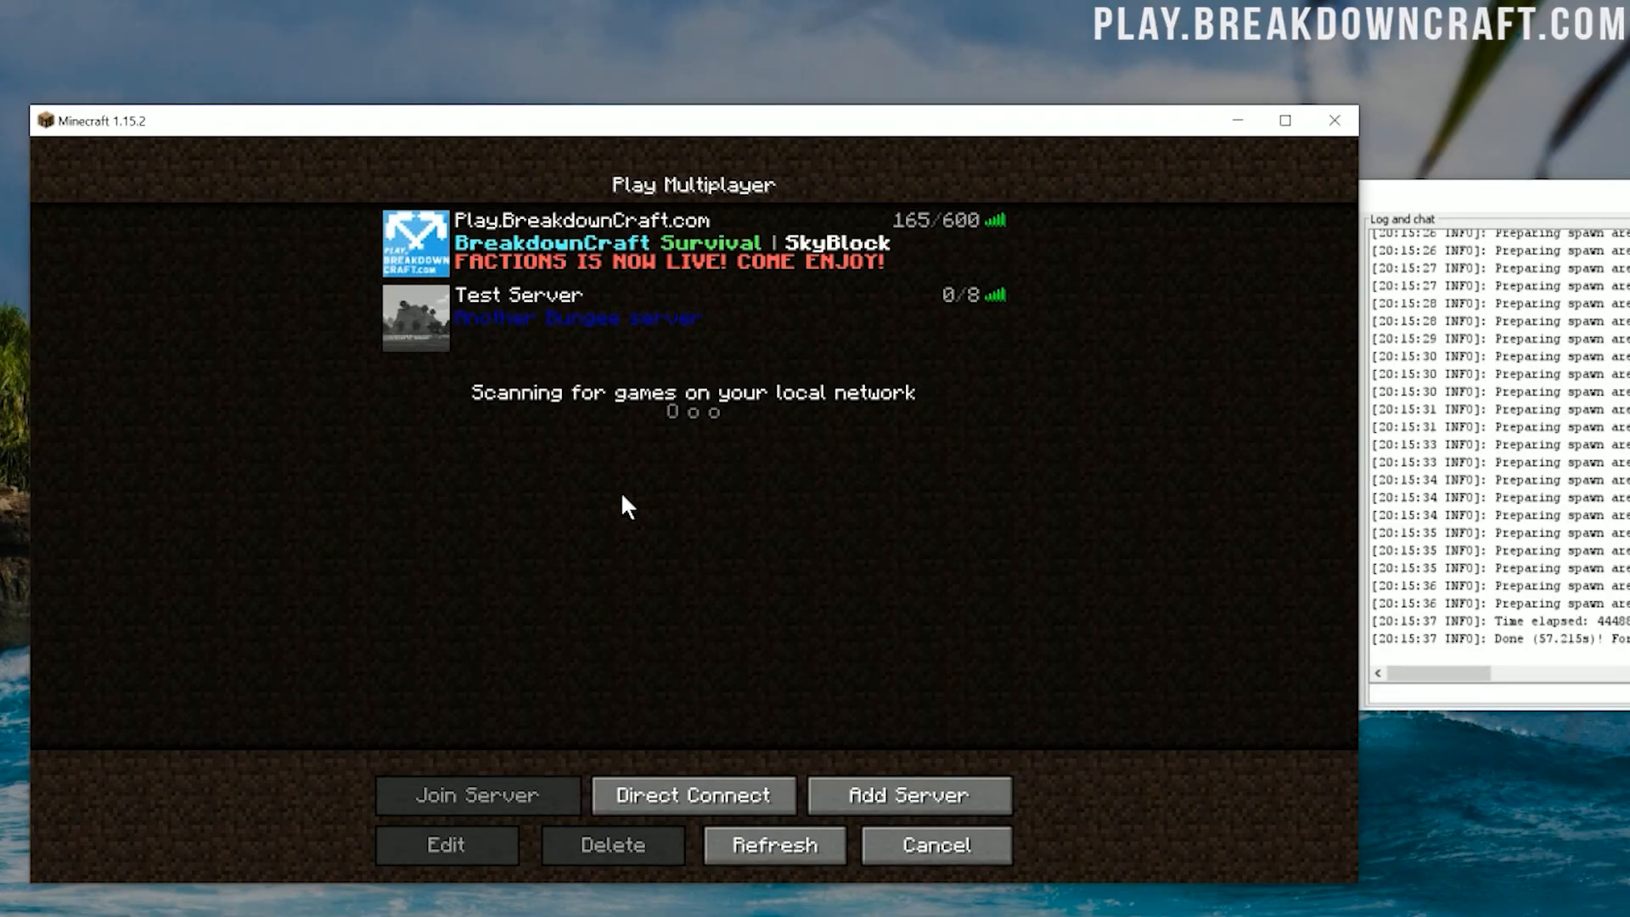
{"action": "left_click", "coordinate": [691, 795]}
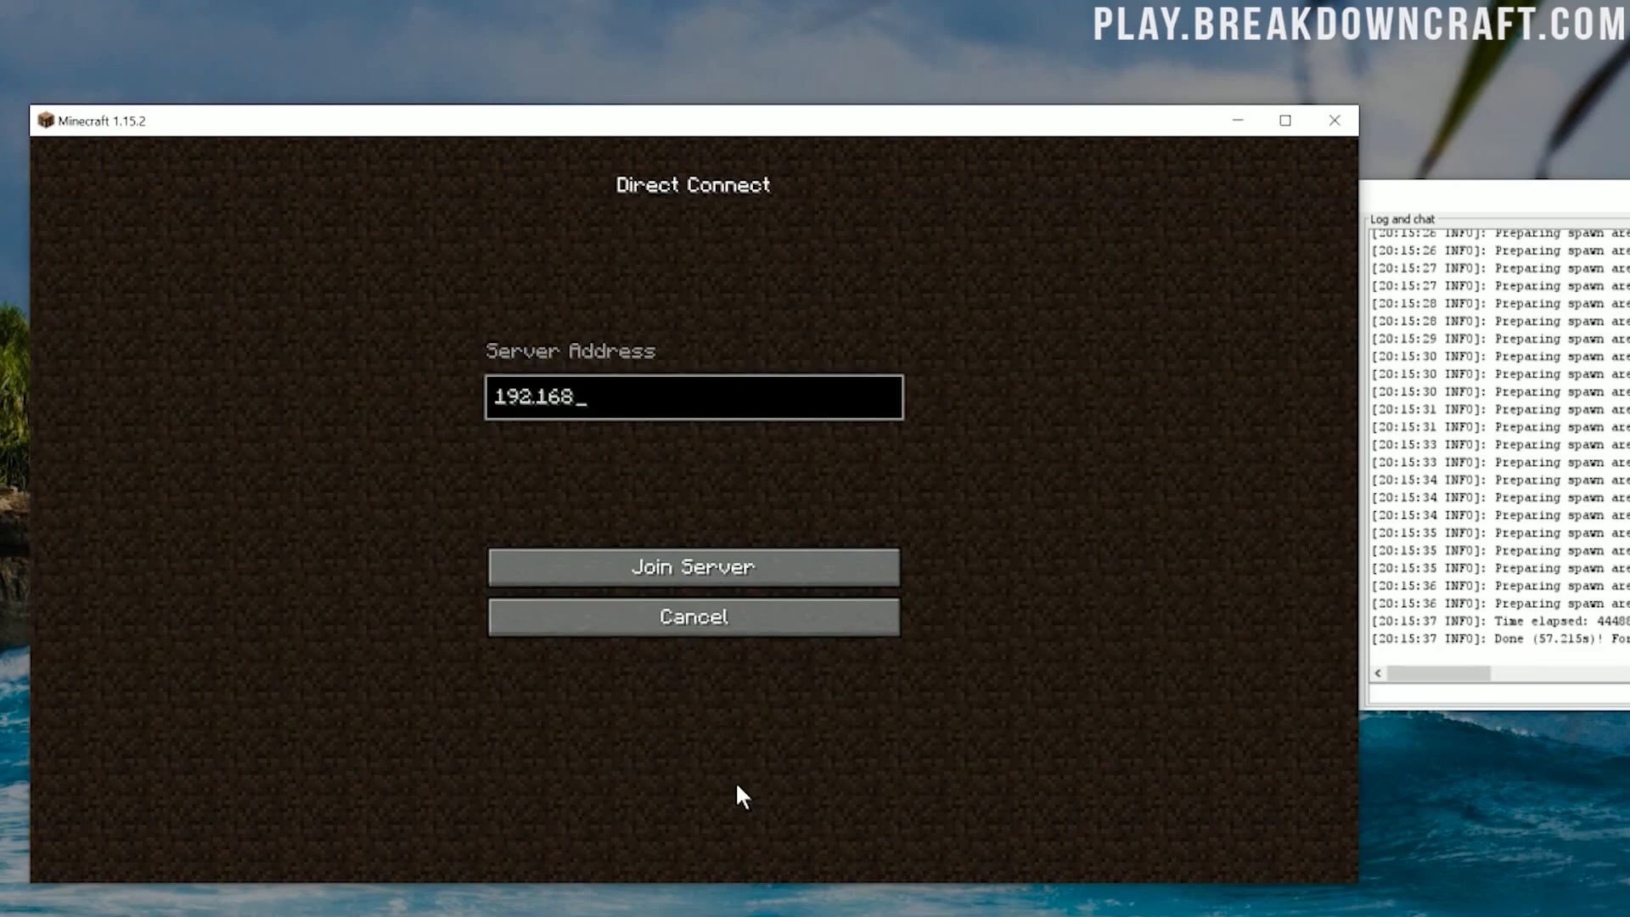
{"action": "left_click", "coordinate": [693, 566]}
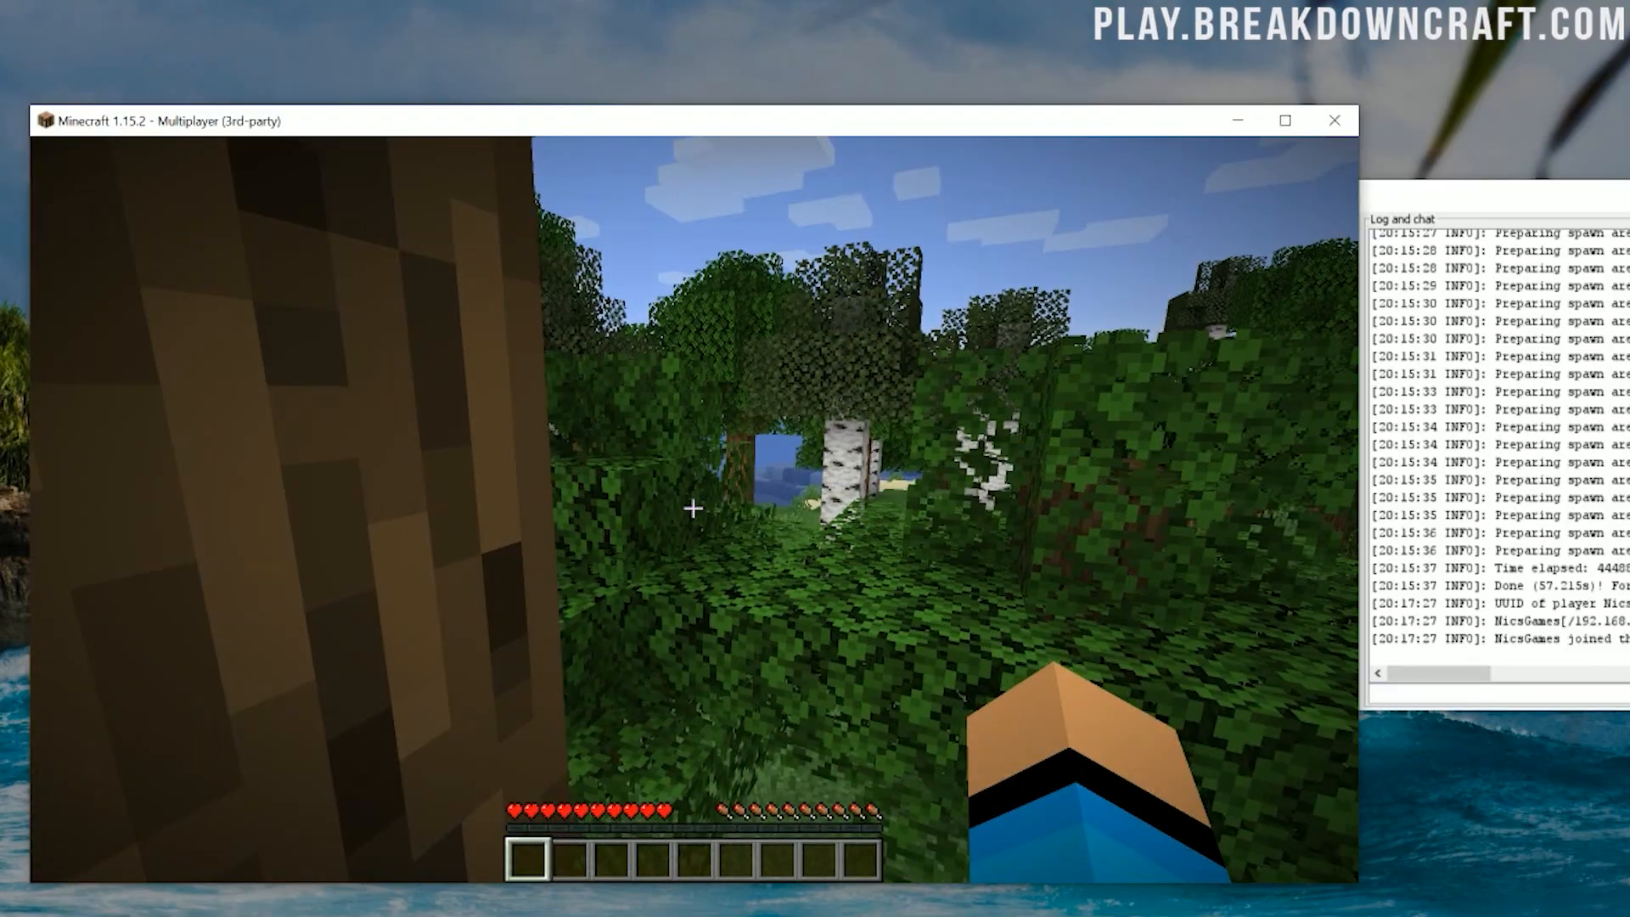
{"action": "mouse_move", "coordinate": [694, 508]}
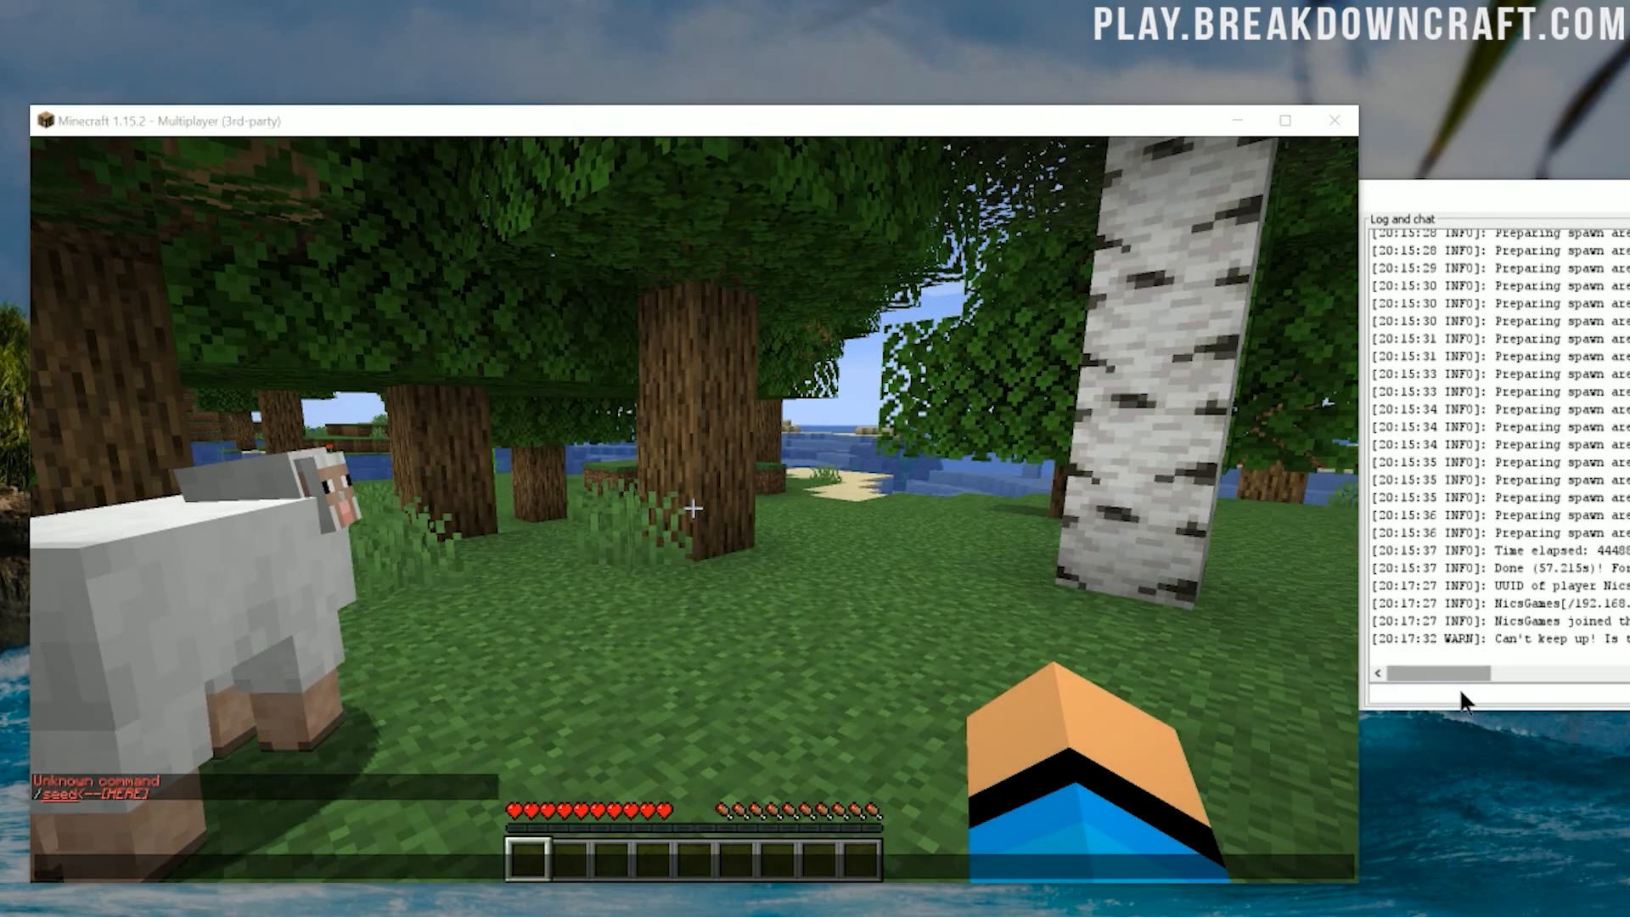
{"action": "type", "text": "op nicsg"}
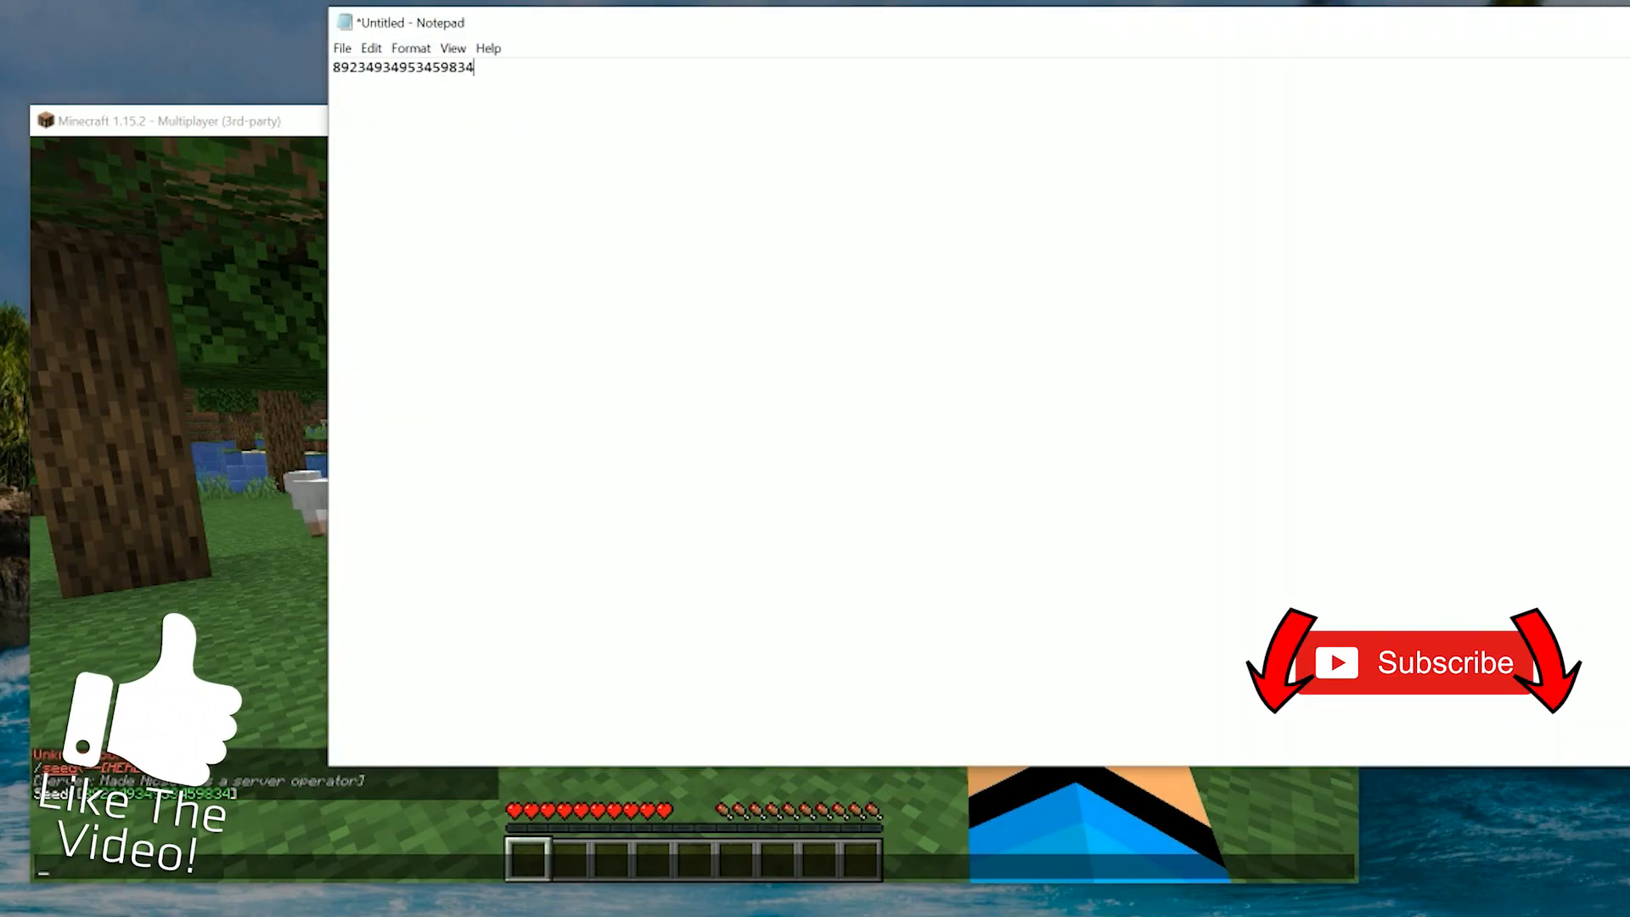
{"action": "type", "text": "0"}
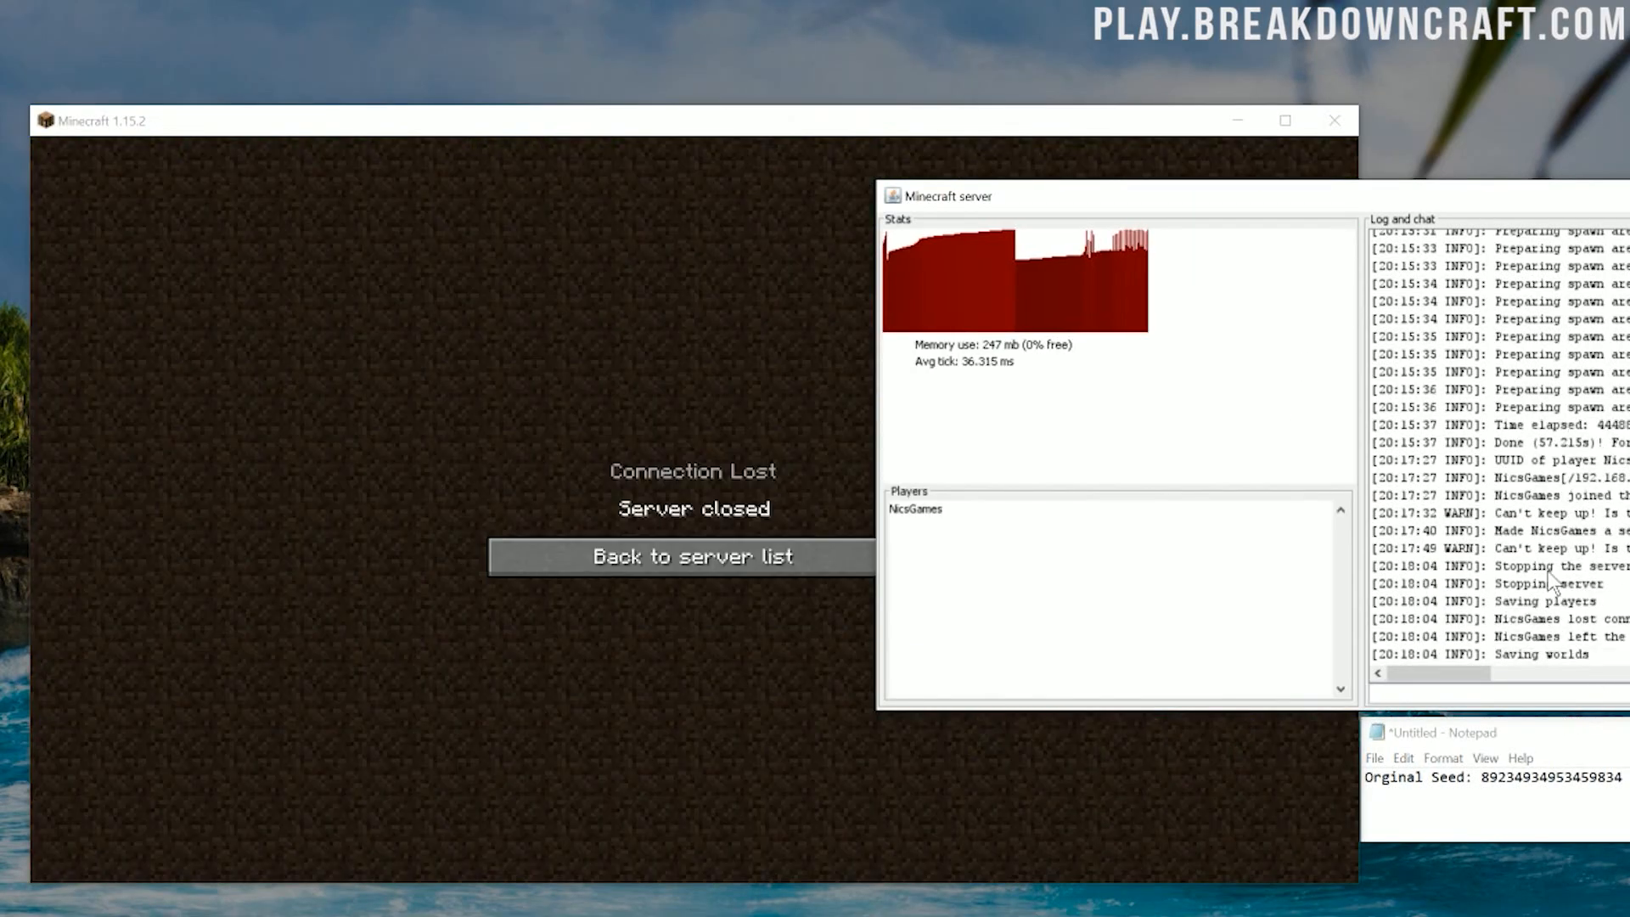
- Focus the server folder window, rename the world folder to world_old, and select it
{"action": "left_click", "coordinate": [691, 556]}
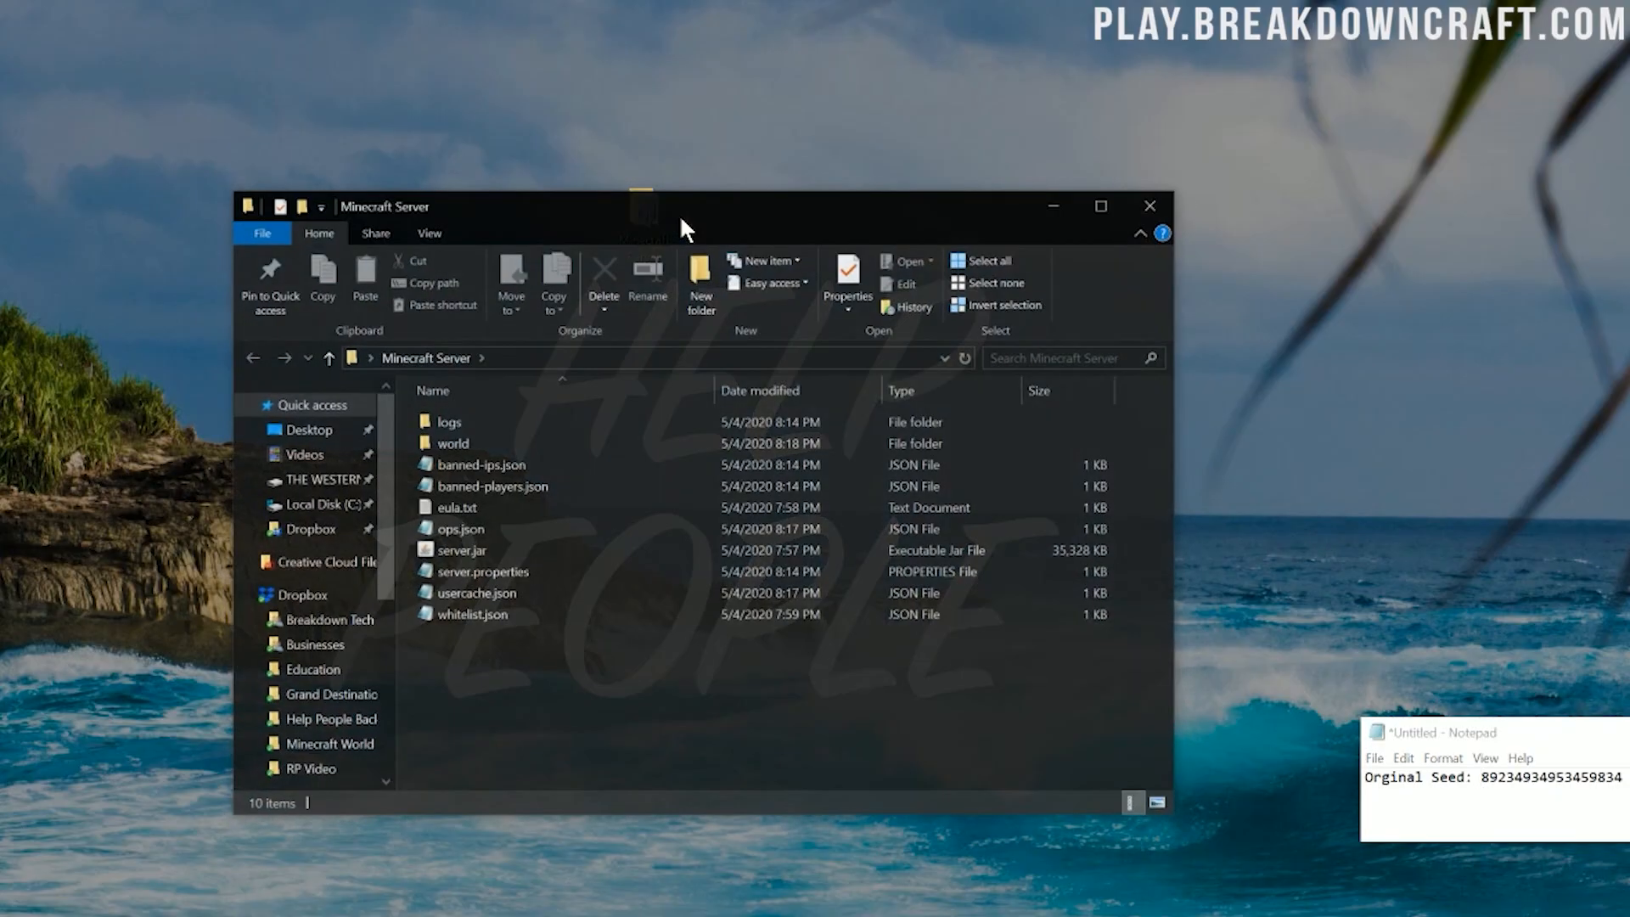
{"action": "left_click", "coordinate": [460, 549]}
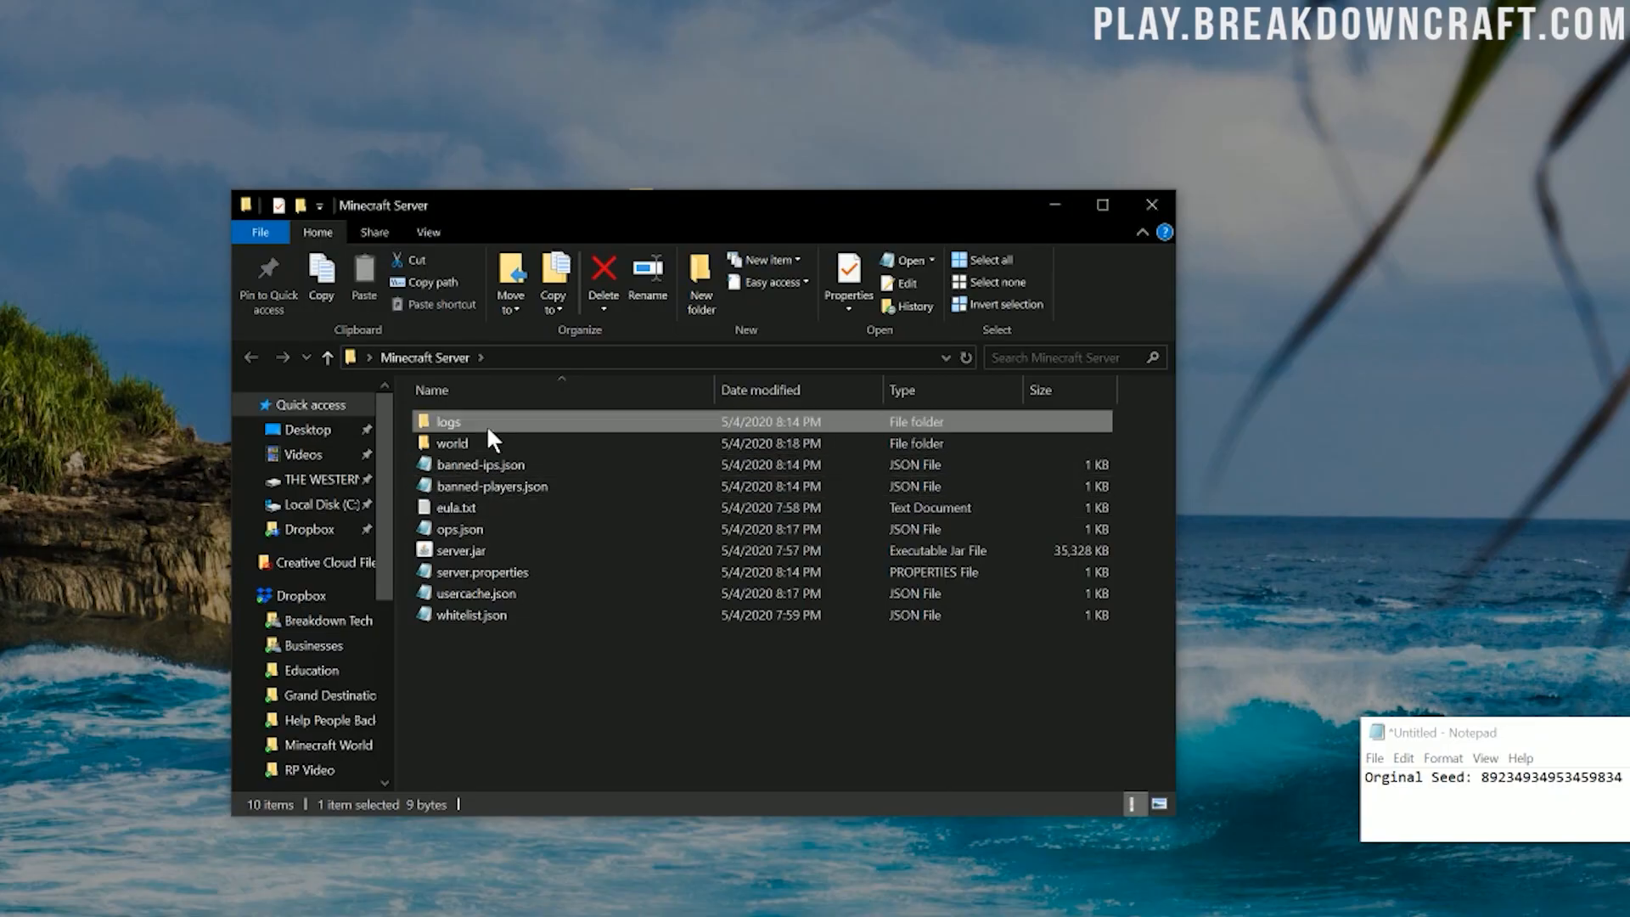
{"action": "left_click", "coordinate": [451, 443]}
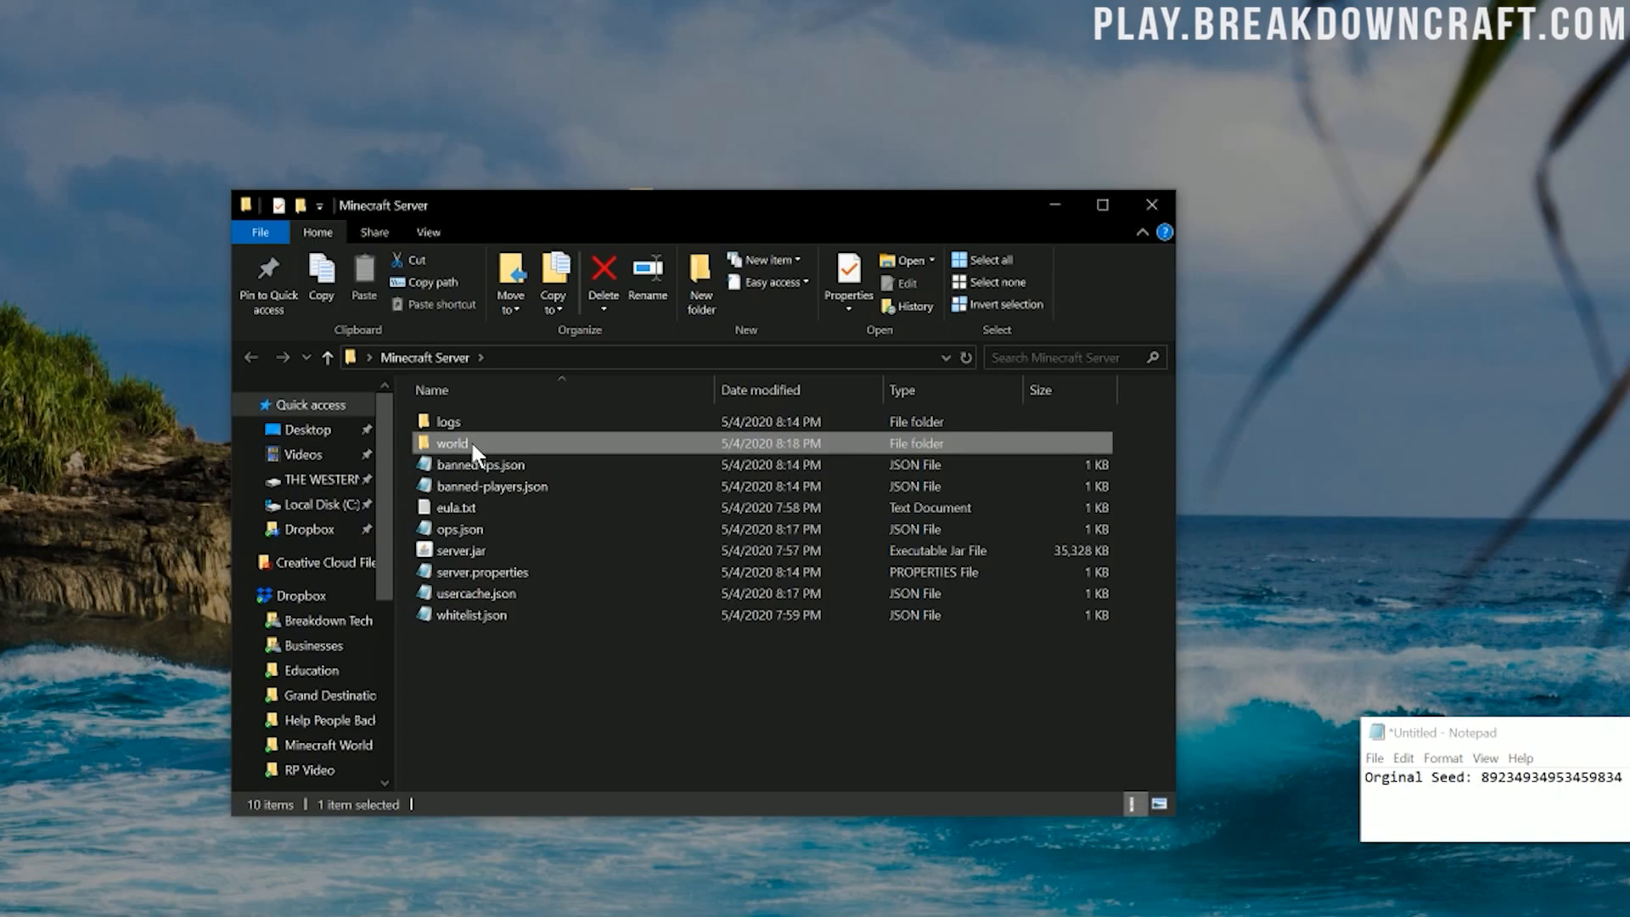
{"action": "right_click", "coordinate": [450, 443]}
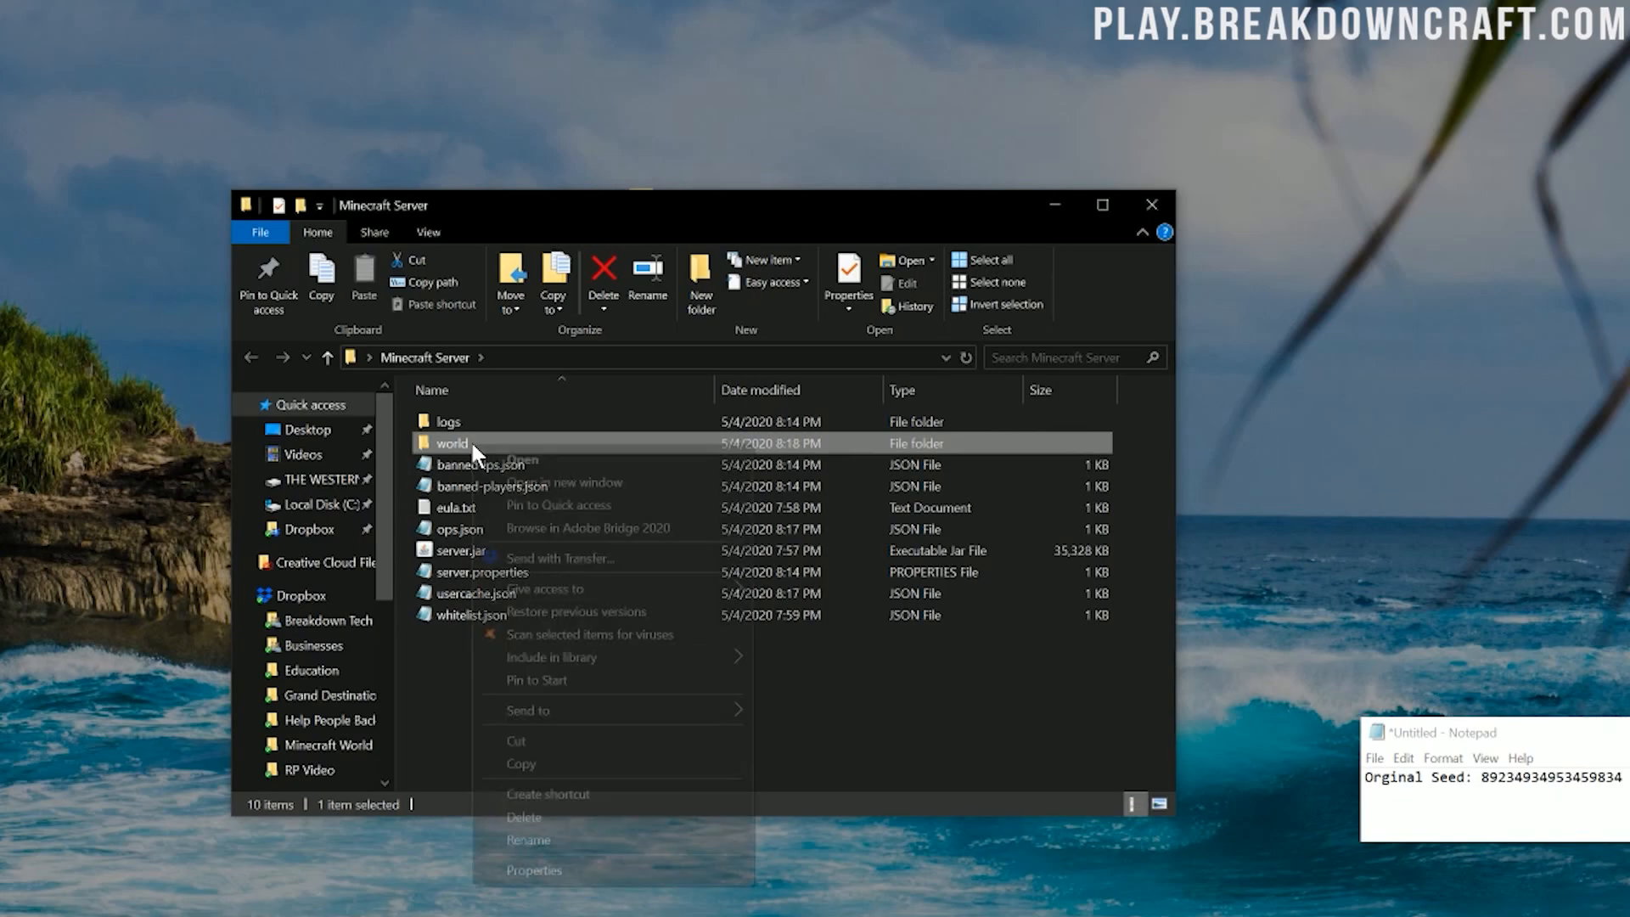
{"action": "left_click", "coordinate": [528, 839]}
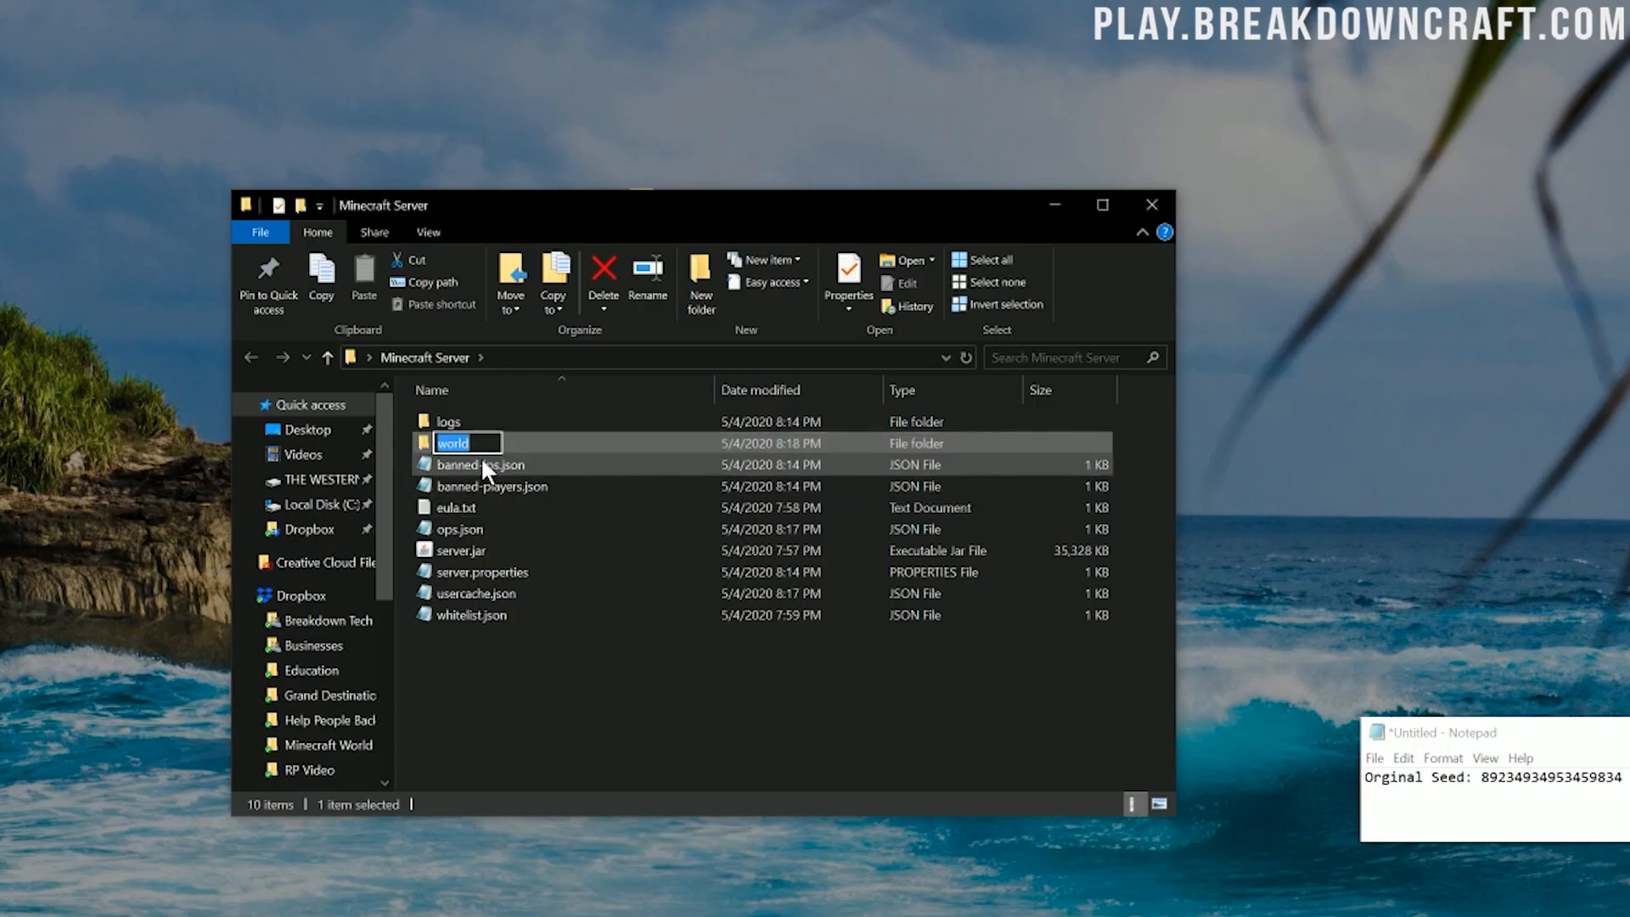
{"action": "type", "text": "_old"}
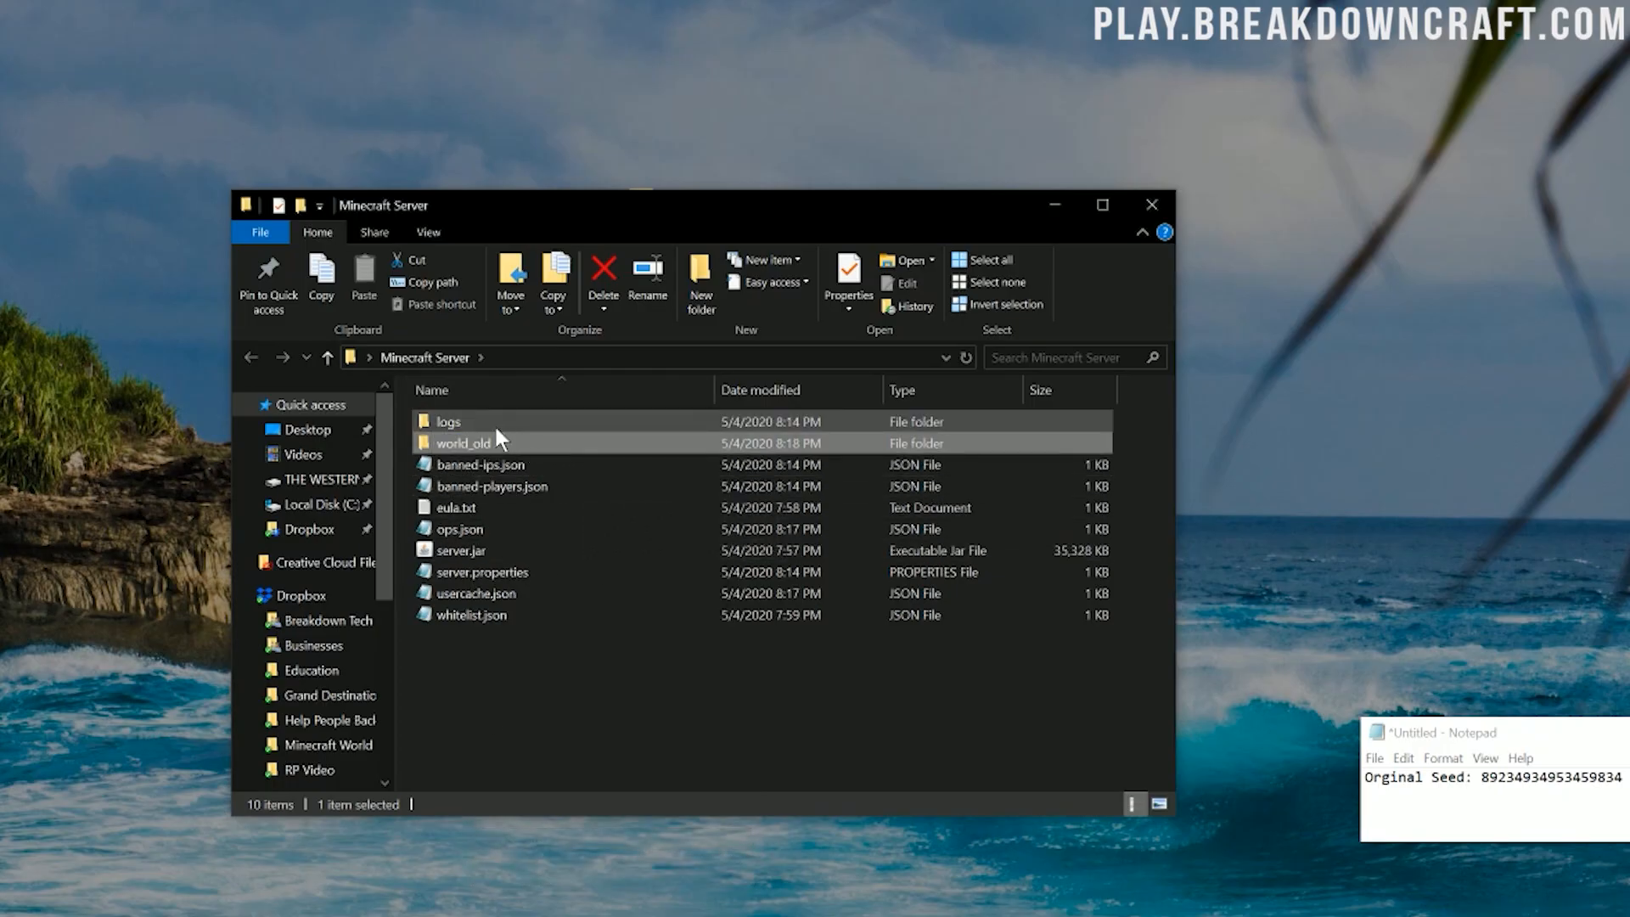
{"action": "mouse_move", "coordinate": [489, 447]}
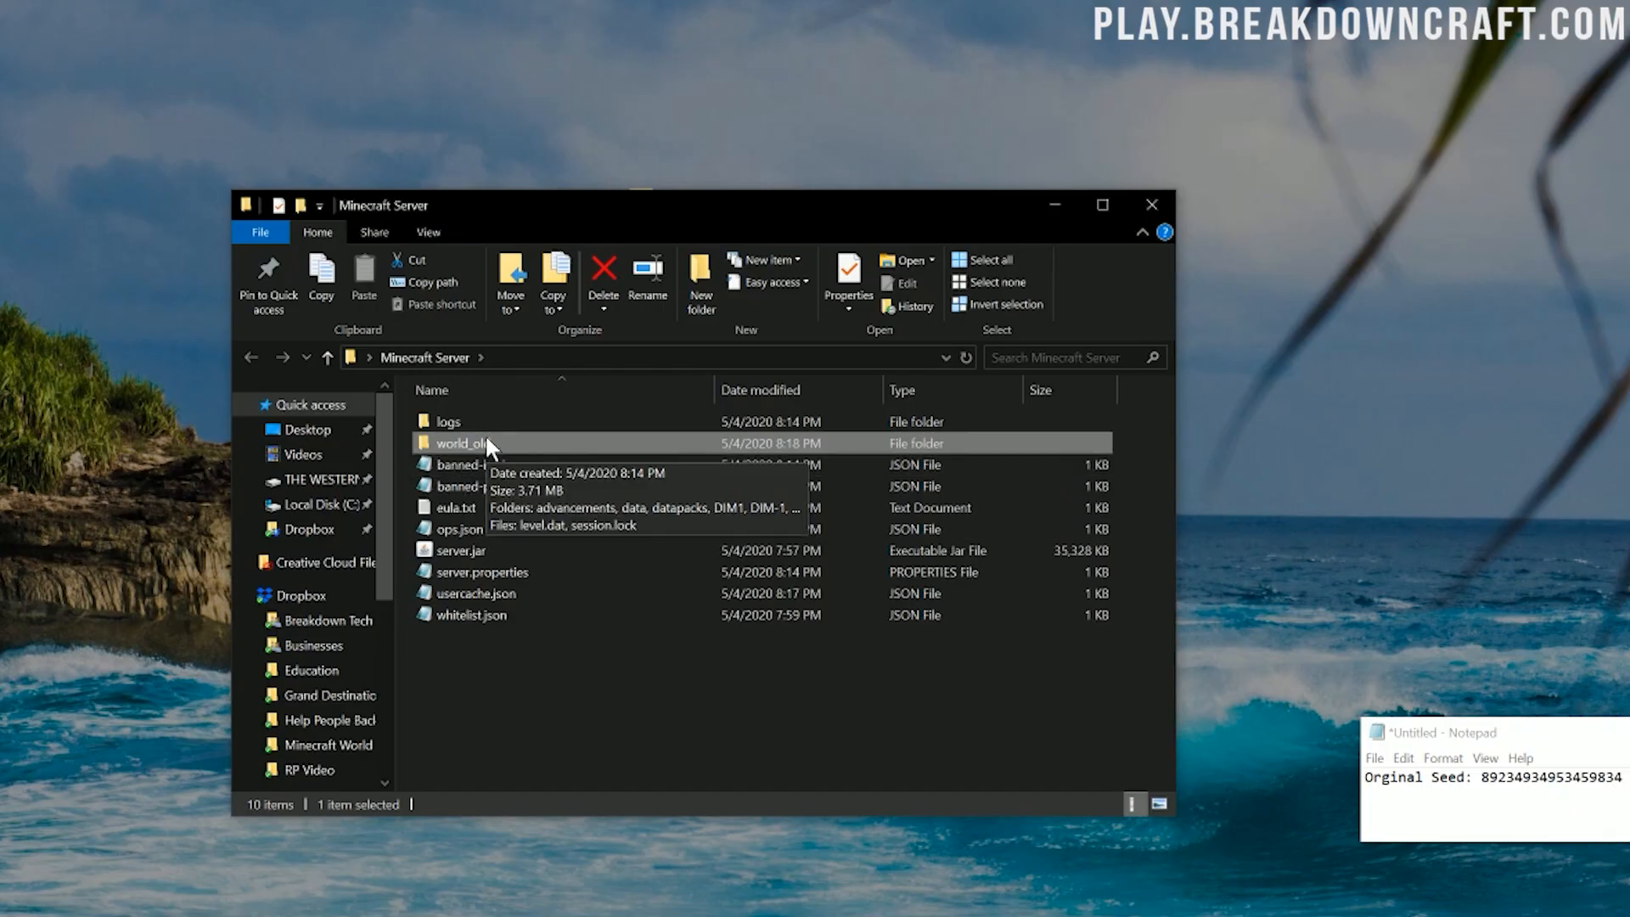
{"action": "mouse_move", "coordinate": [559, 449]}
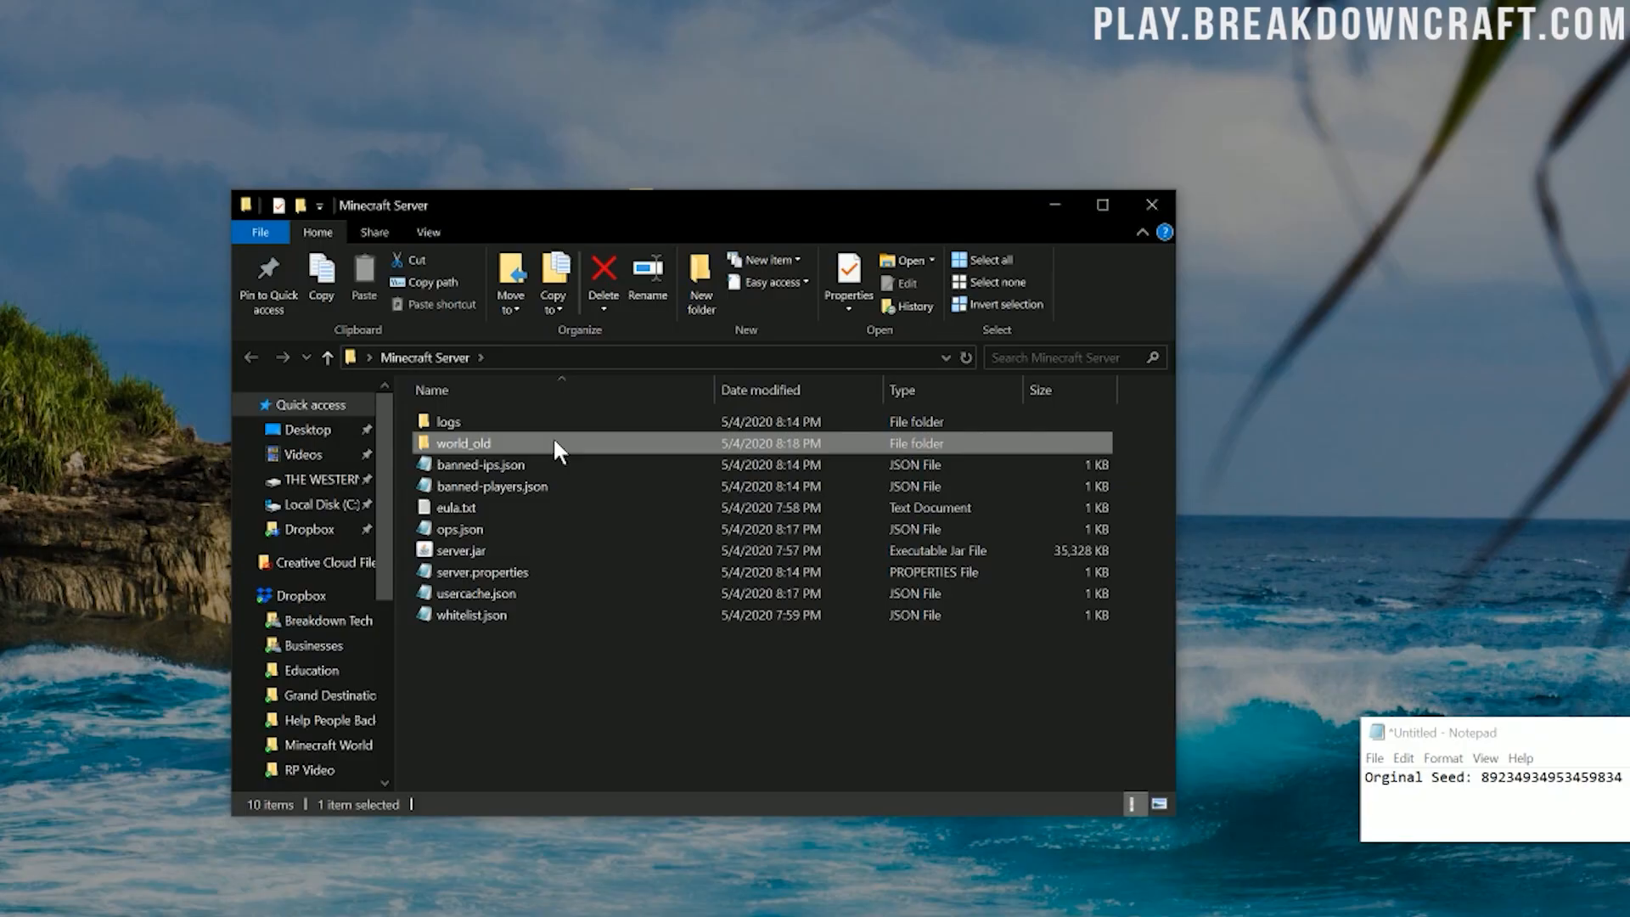
{"action": "left_click", "coordinate": [447, 421]}
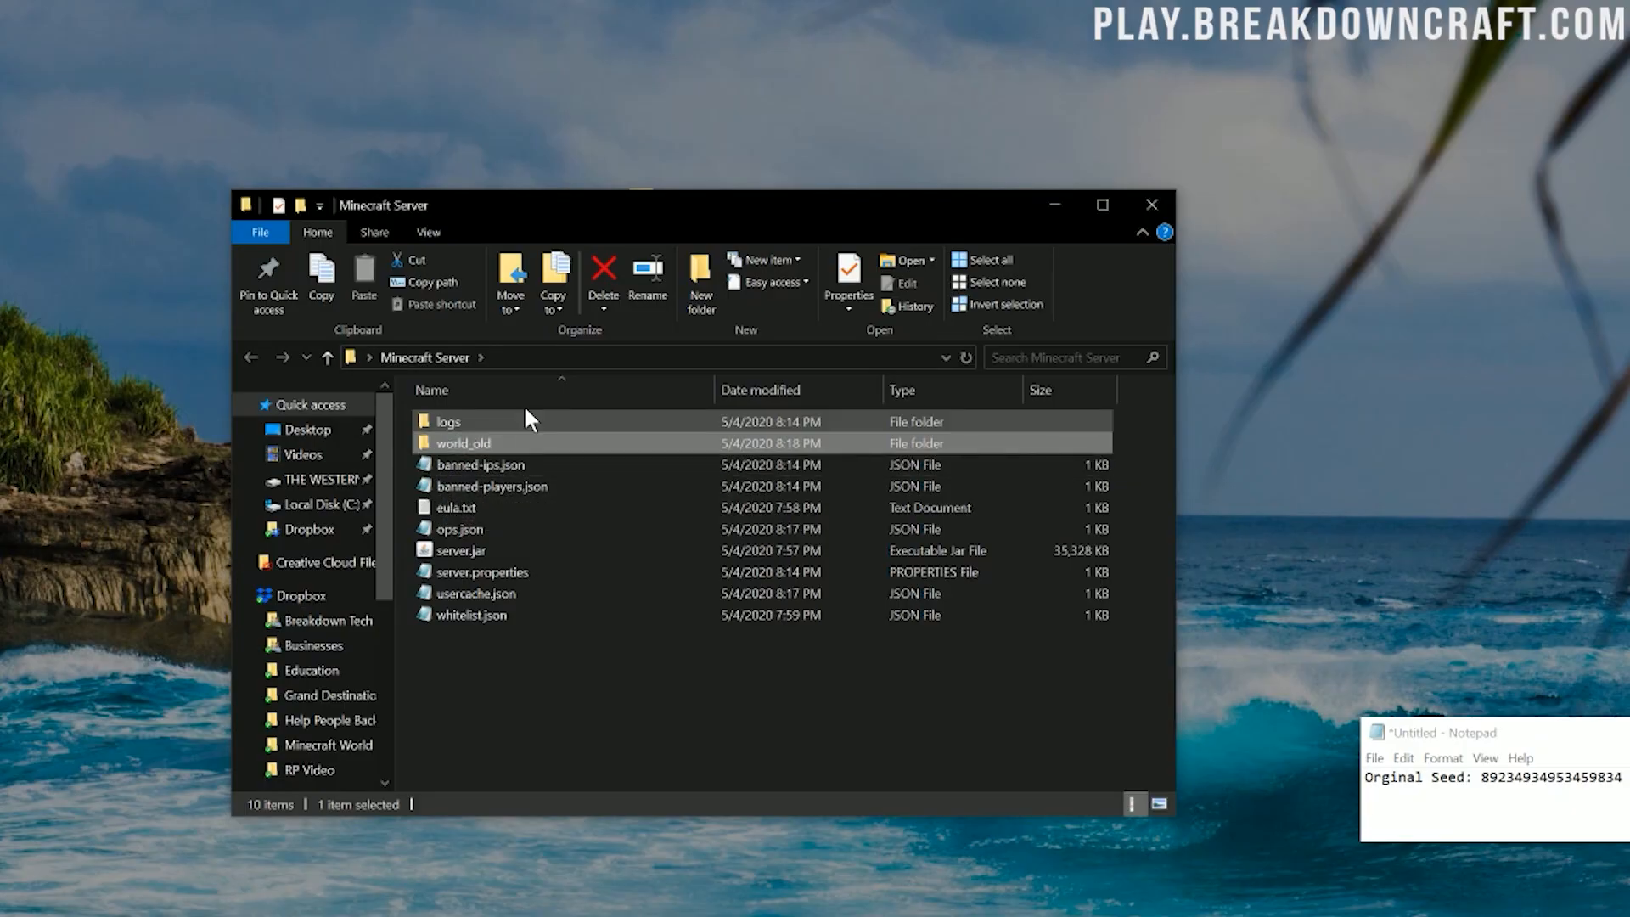
{"action": "mouse_move", "coordinate": [478, 449]}
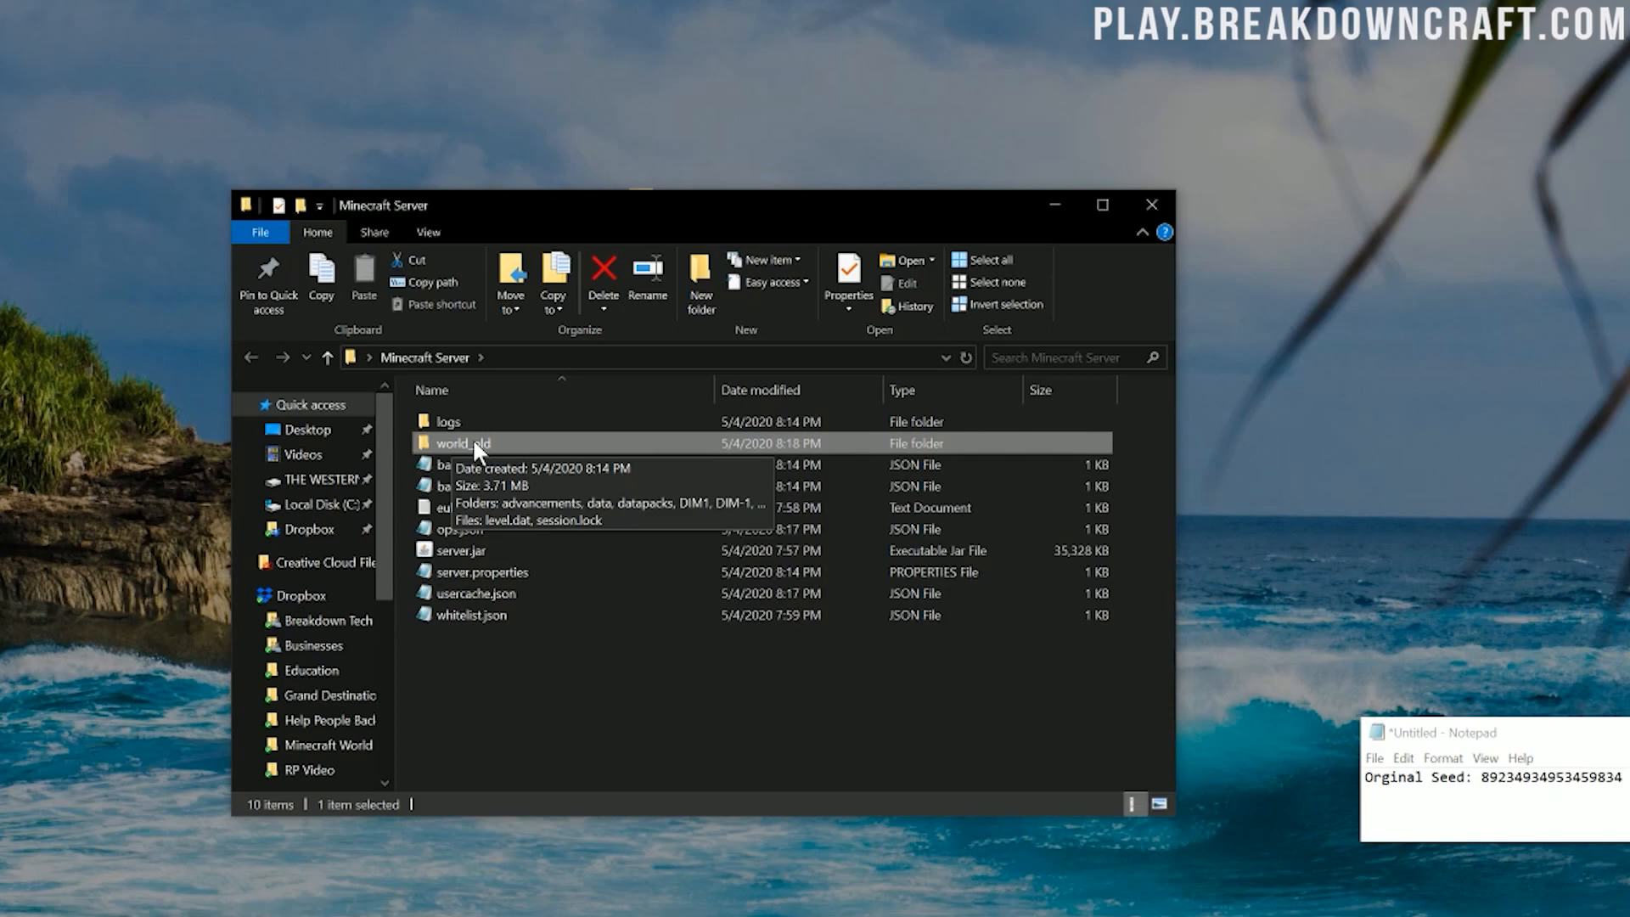
{"action": "mouse_move", "coordinate": [569, 457]}
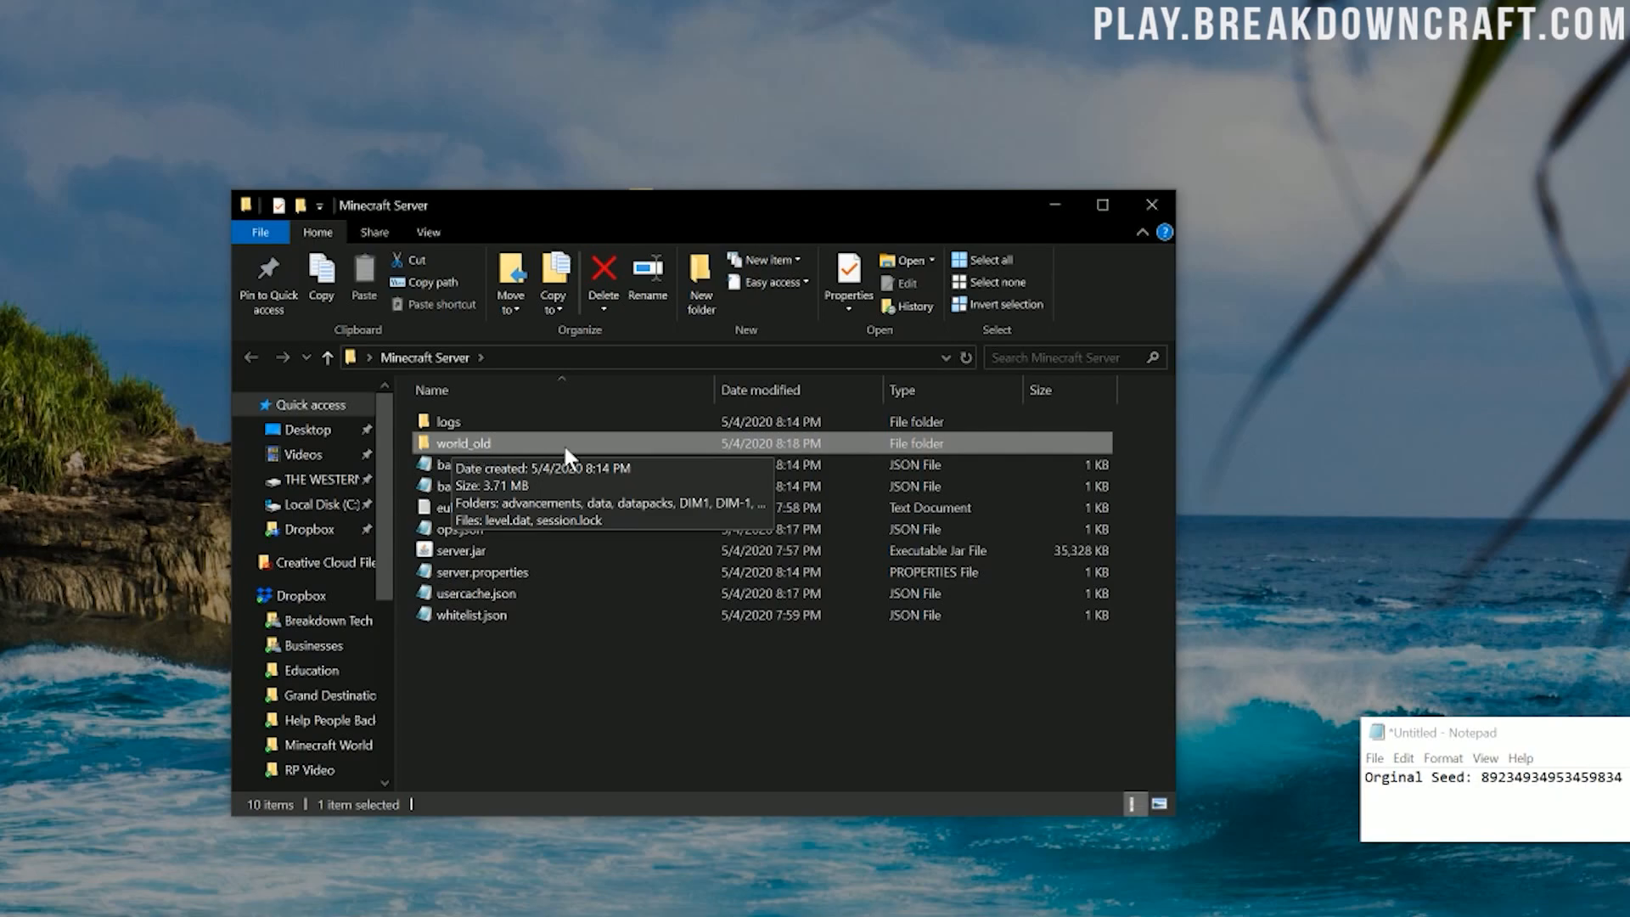
{"action": "mouse_move", "coordinate": [460, 453]}
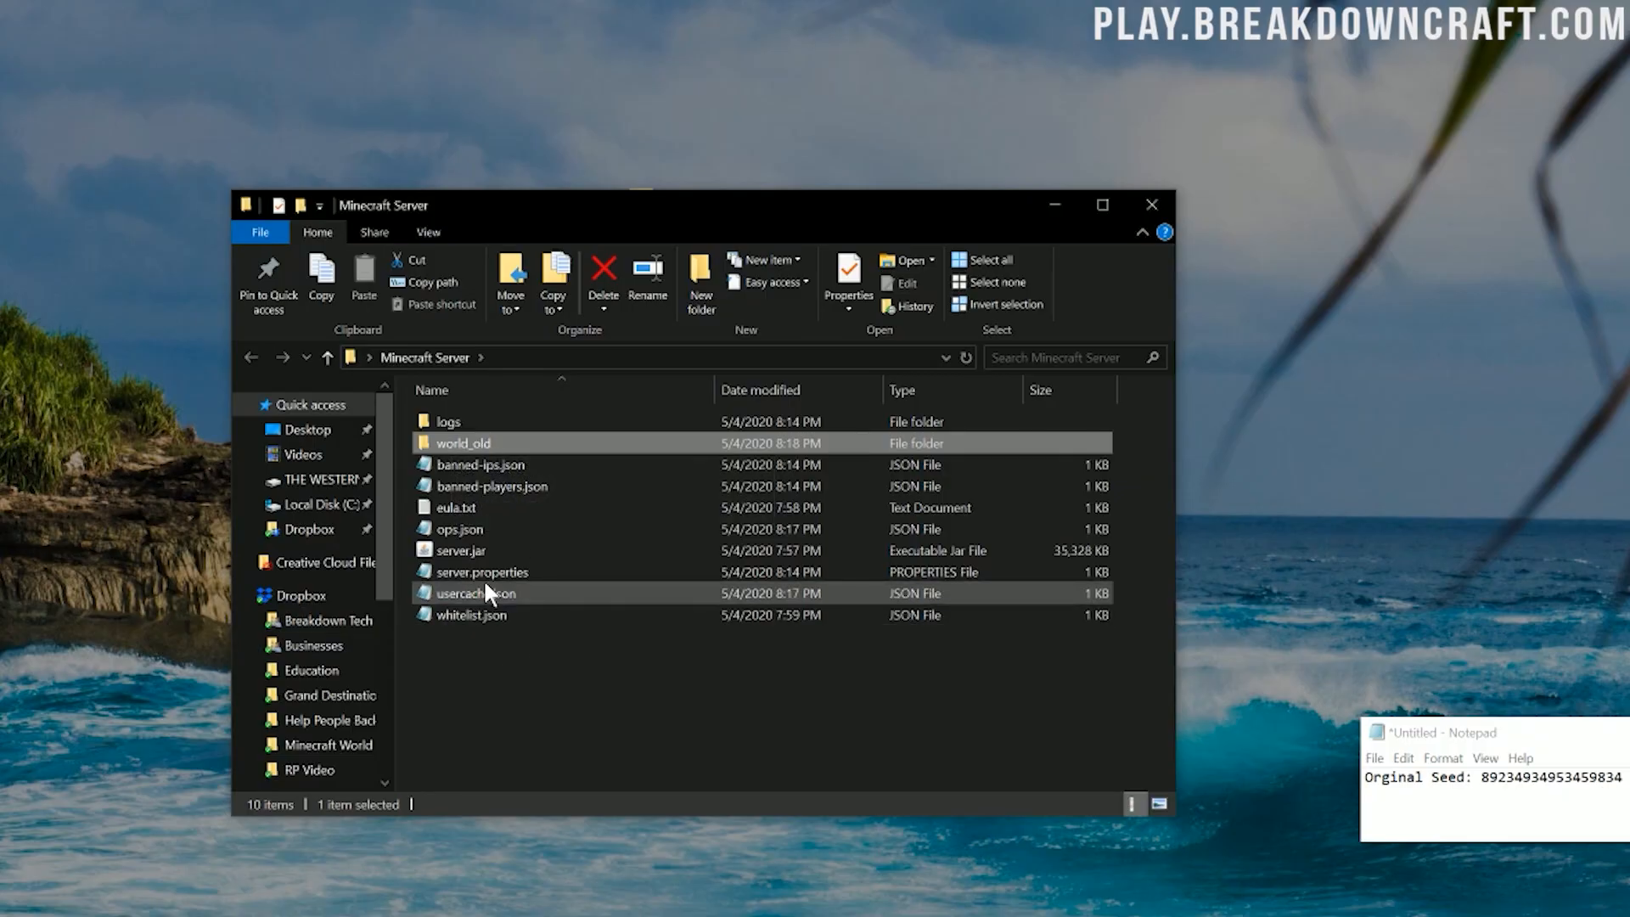
{"action": "left_click", "coordinate": [482, 572]}
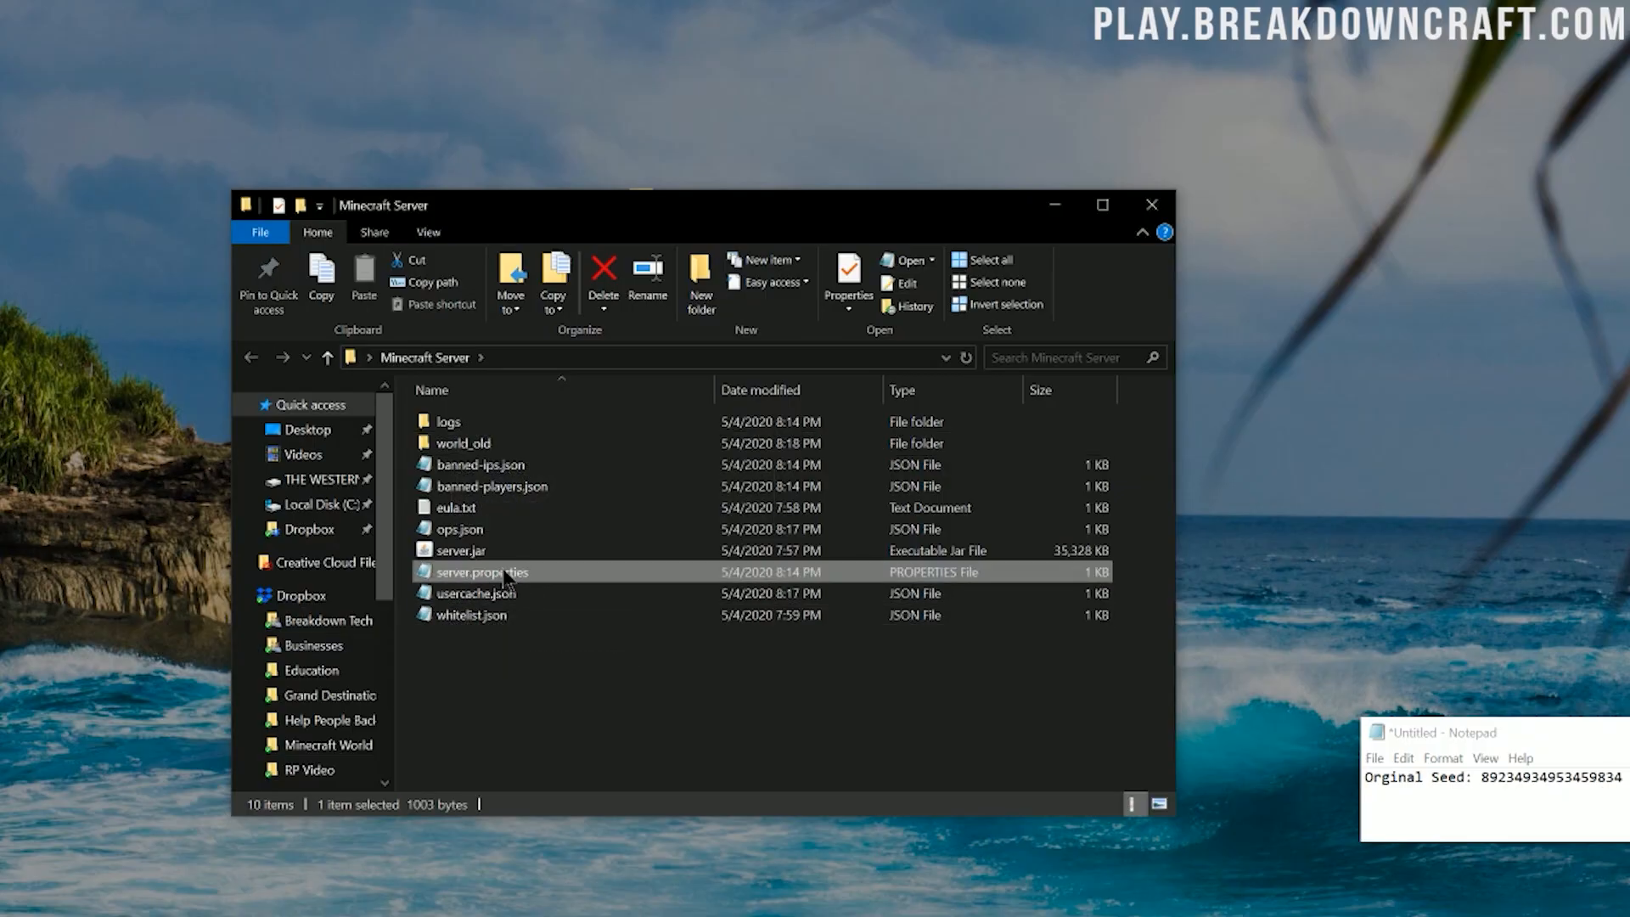
{"action": "double_click", "coordinate": [479, 572]}
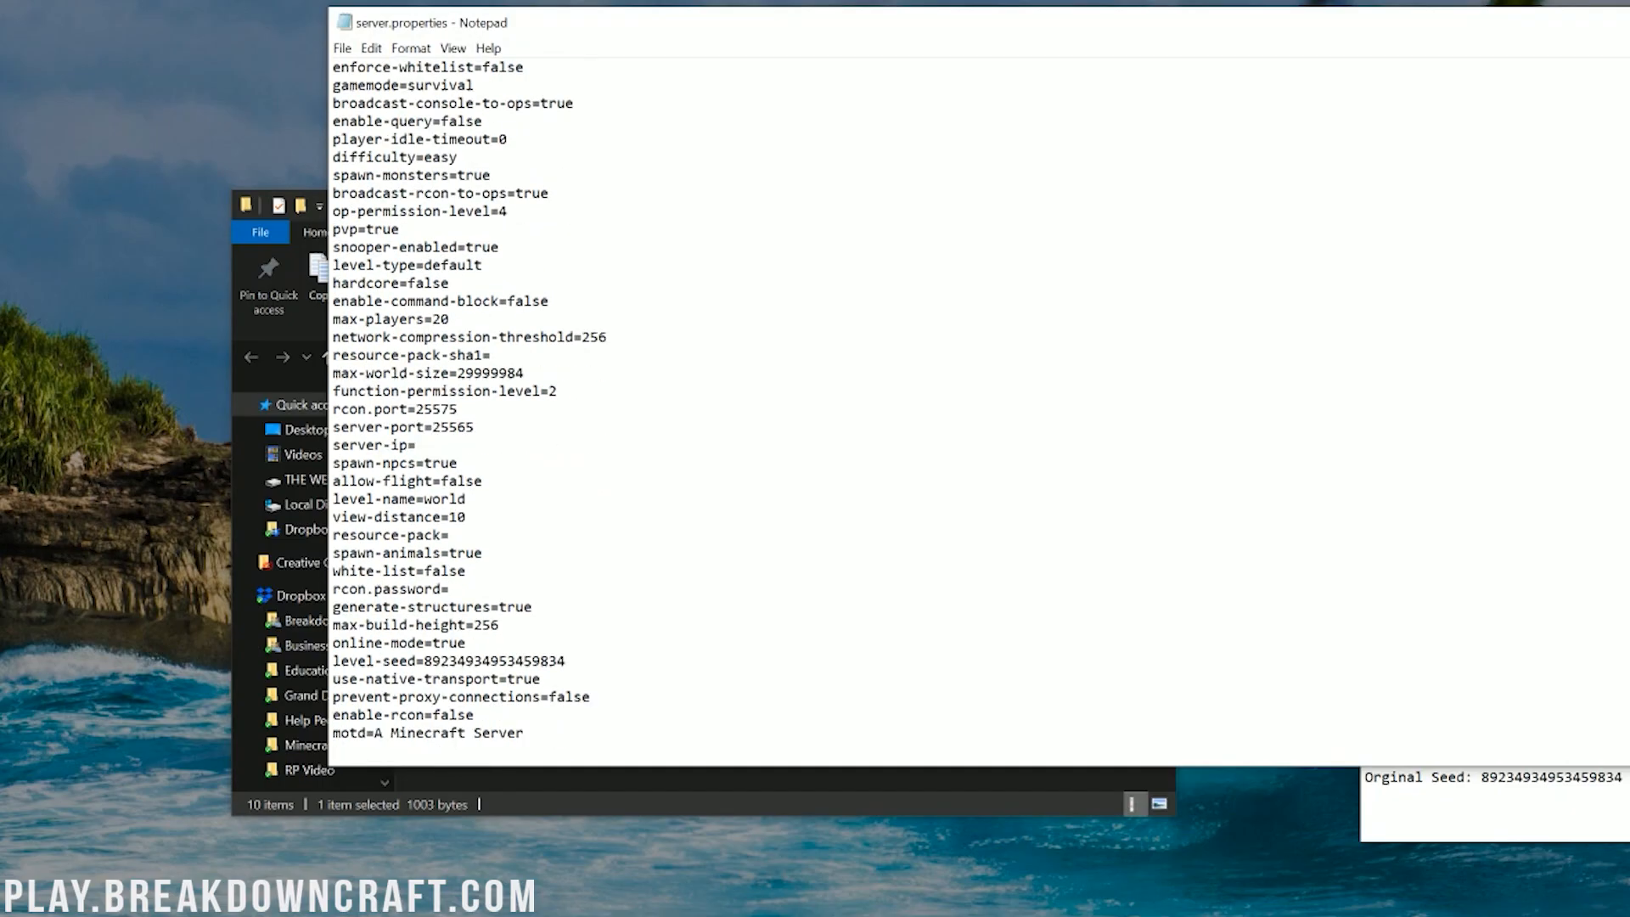
{"action": "left_click_drag", "start_coordinate": [425, 661], "coordinate": [565, 660]}
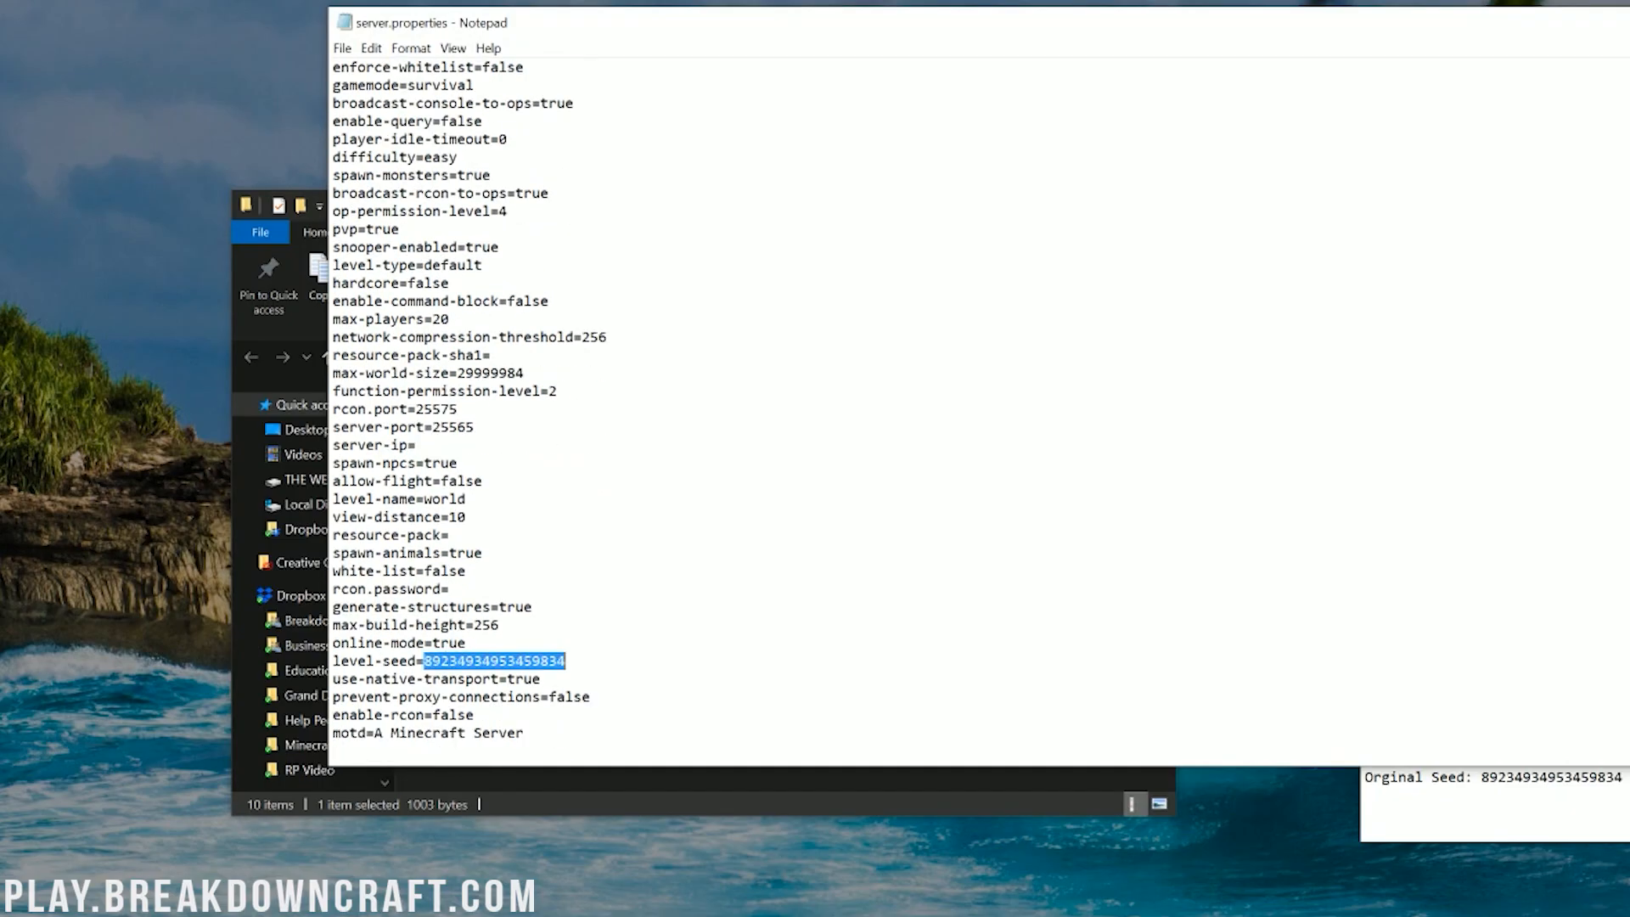
{"action": "key", "text": "Delete"}
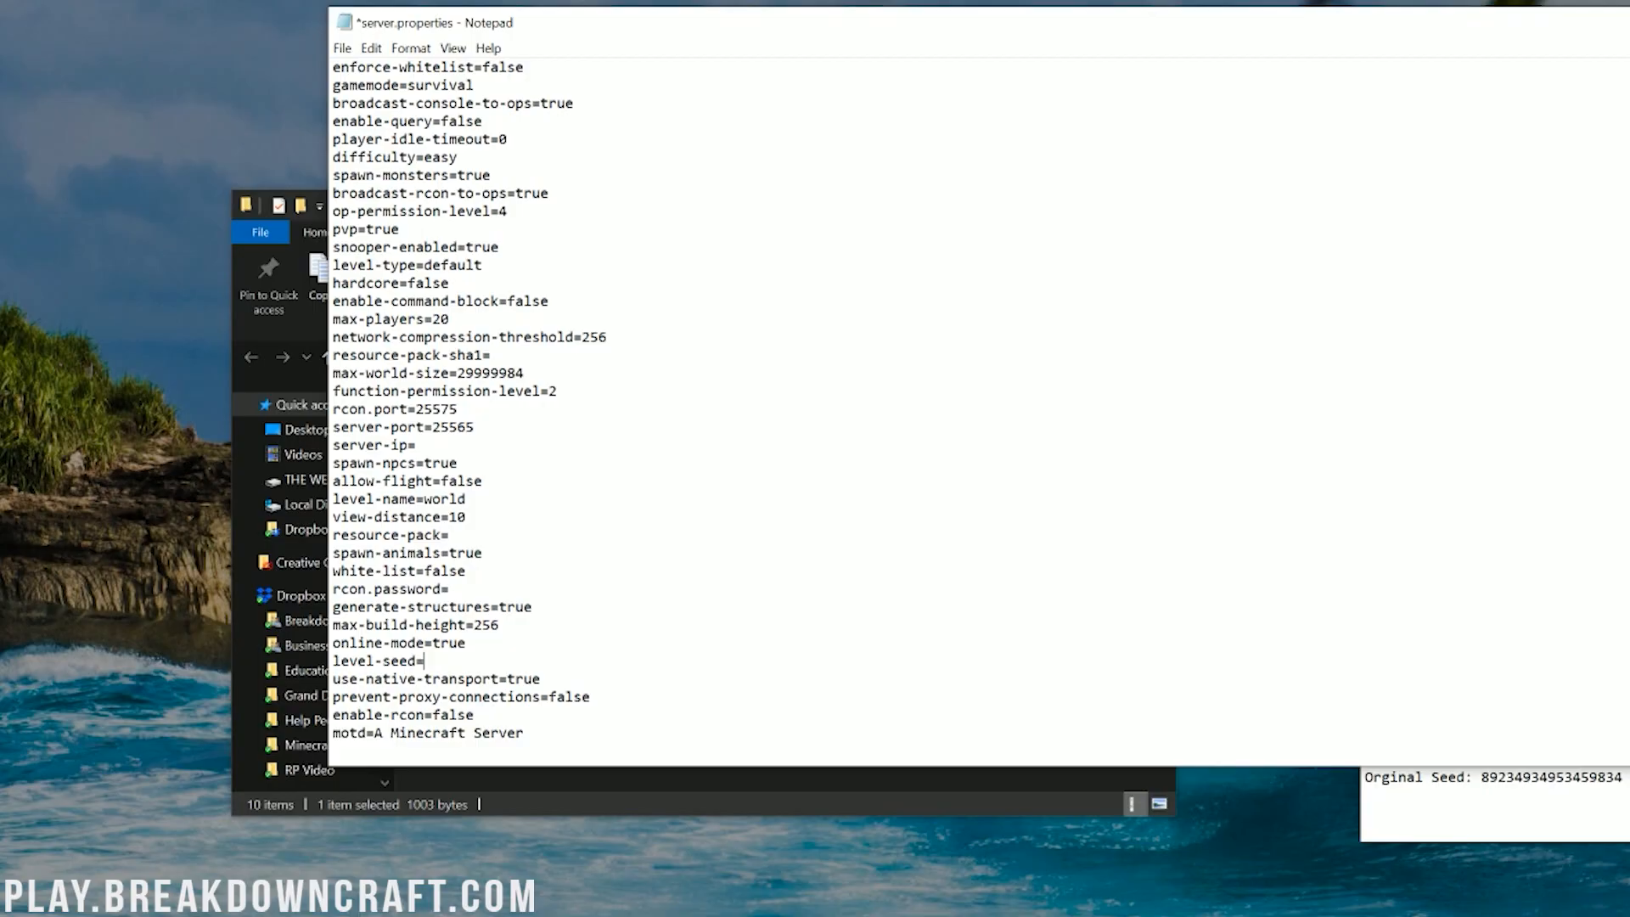
{"action": "type", "text": "89234934953459834"}
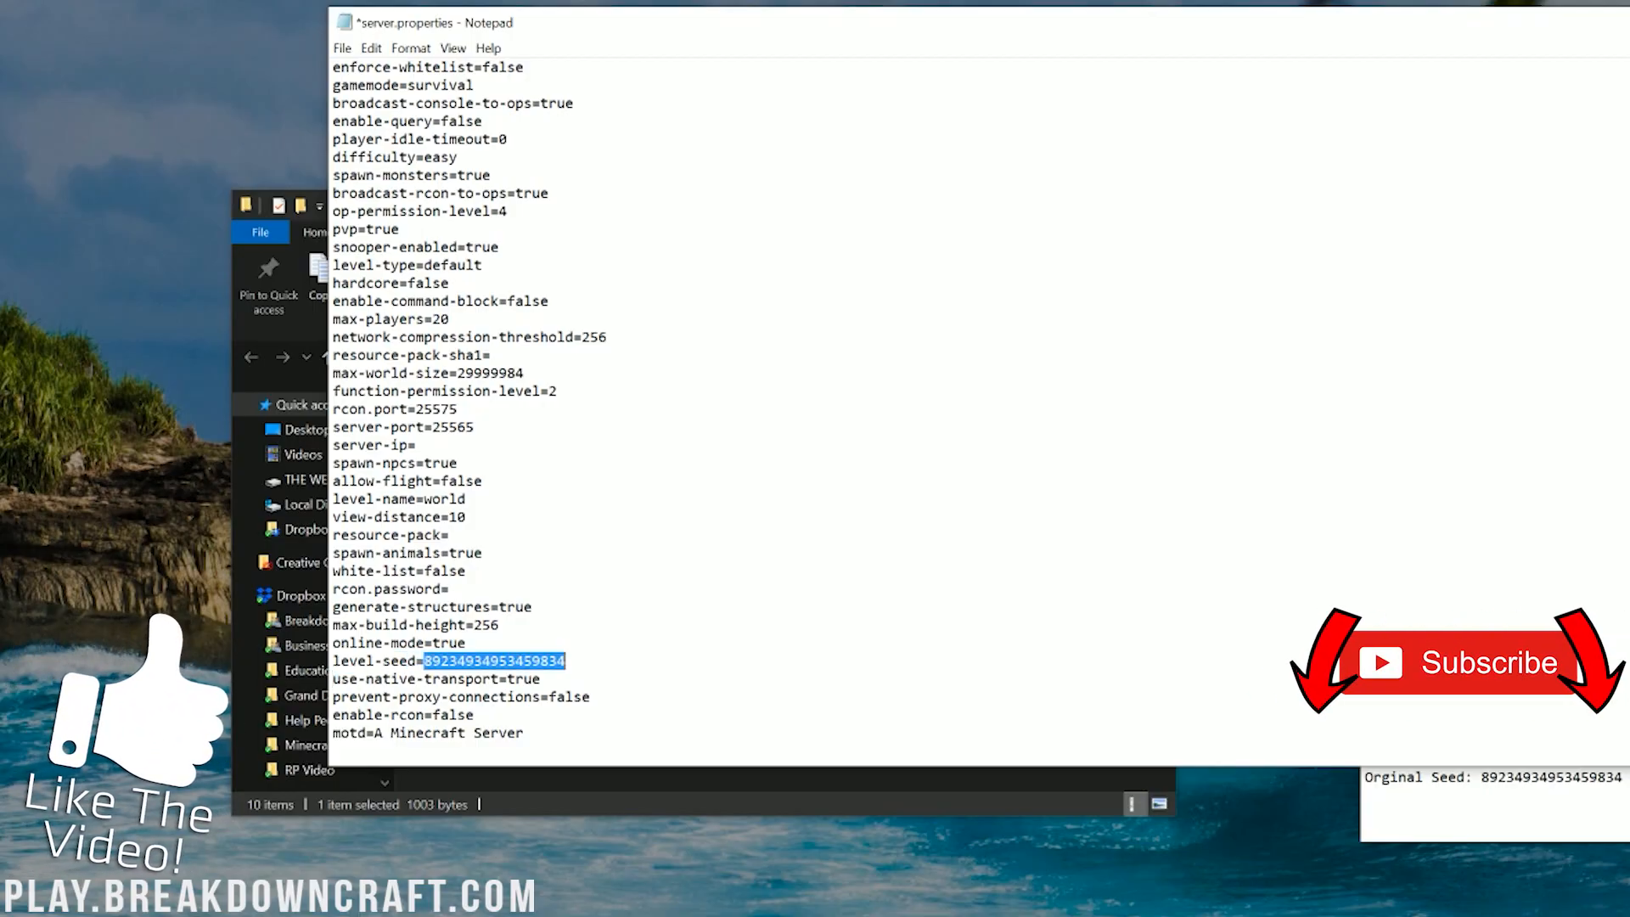
{"action": "key", "text": "Delete"}
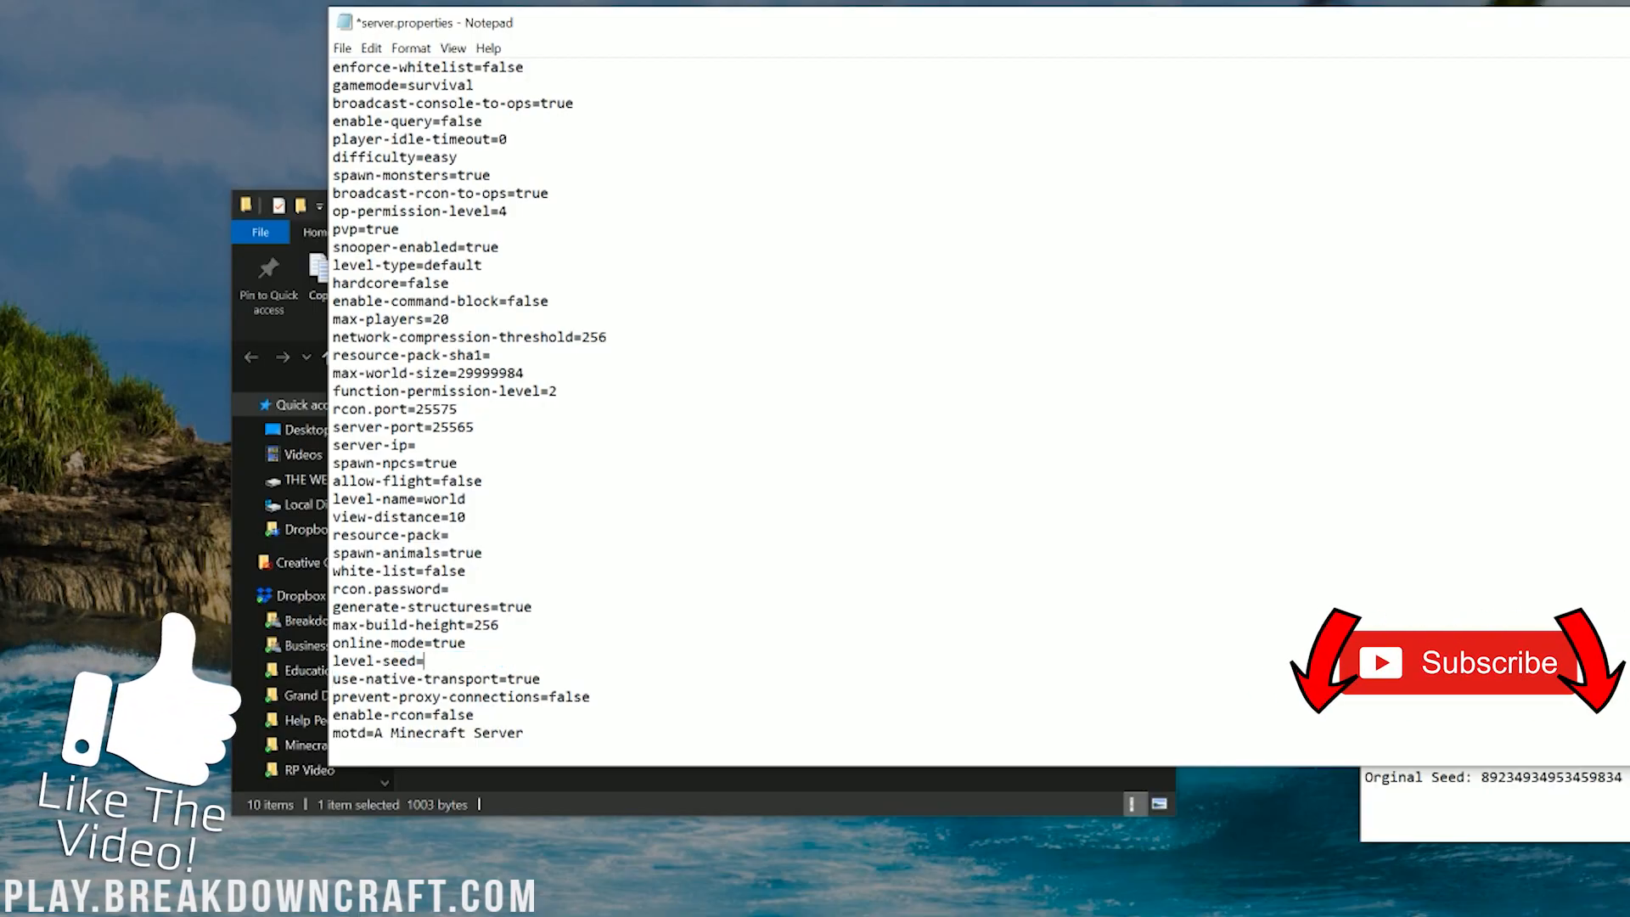
{"action": "type", "text": "71245998324539"}
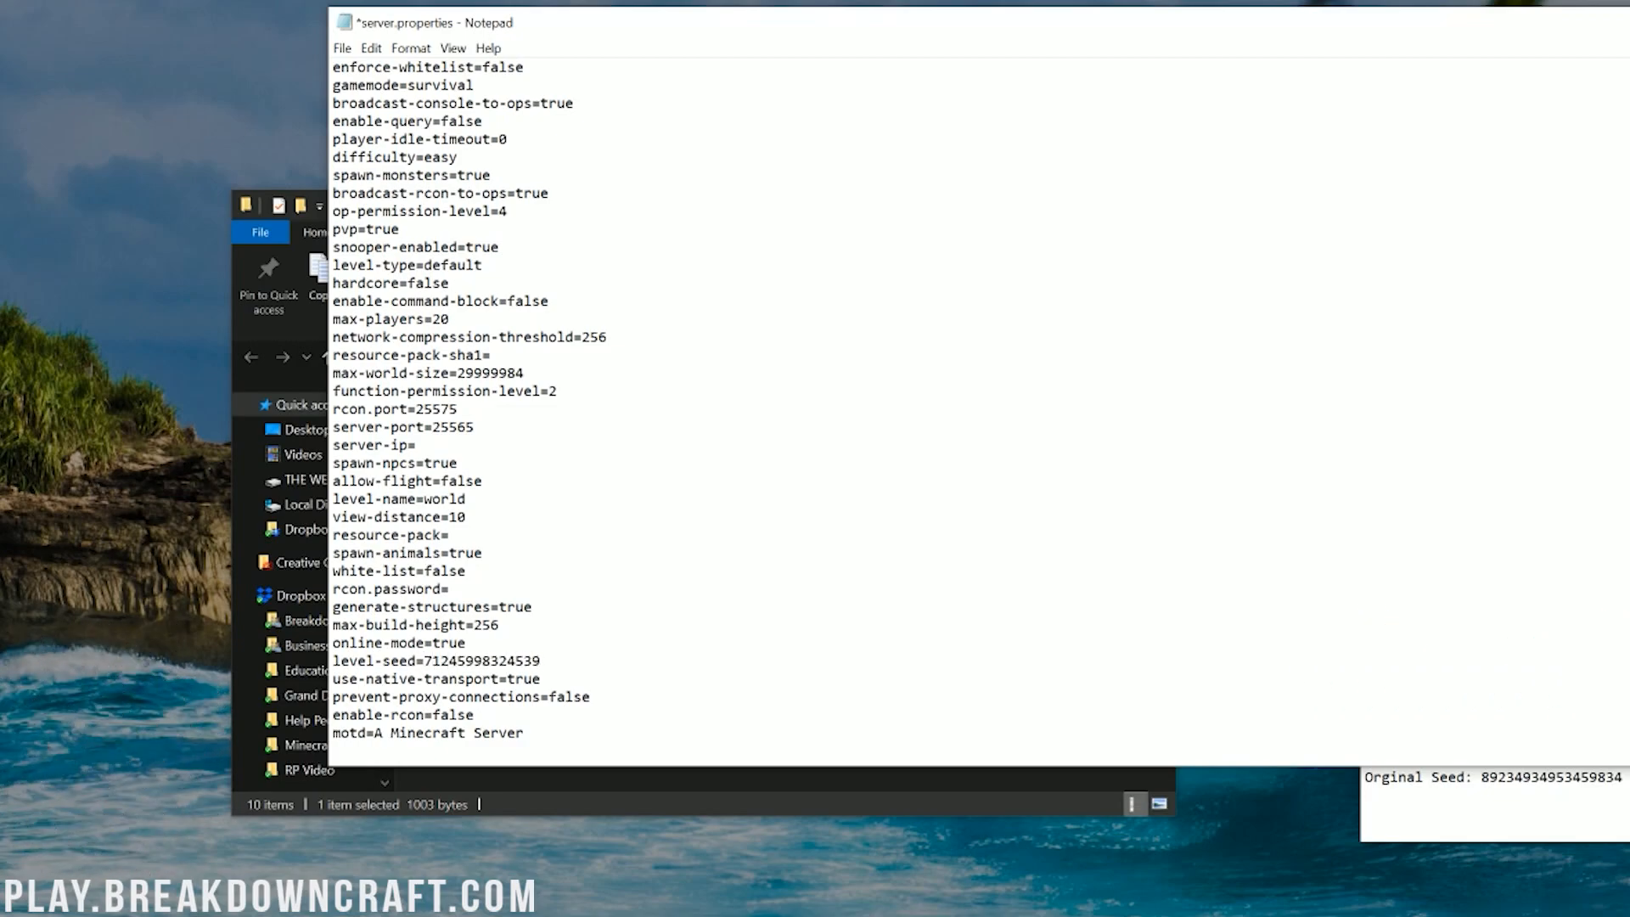
- Record the value as 'New Seed' in the notes and close the file
{"action": "double_click", "coordinate": [481, 660]}
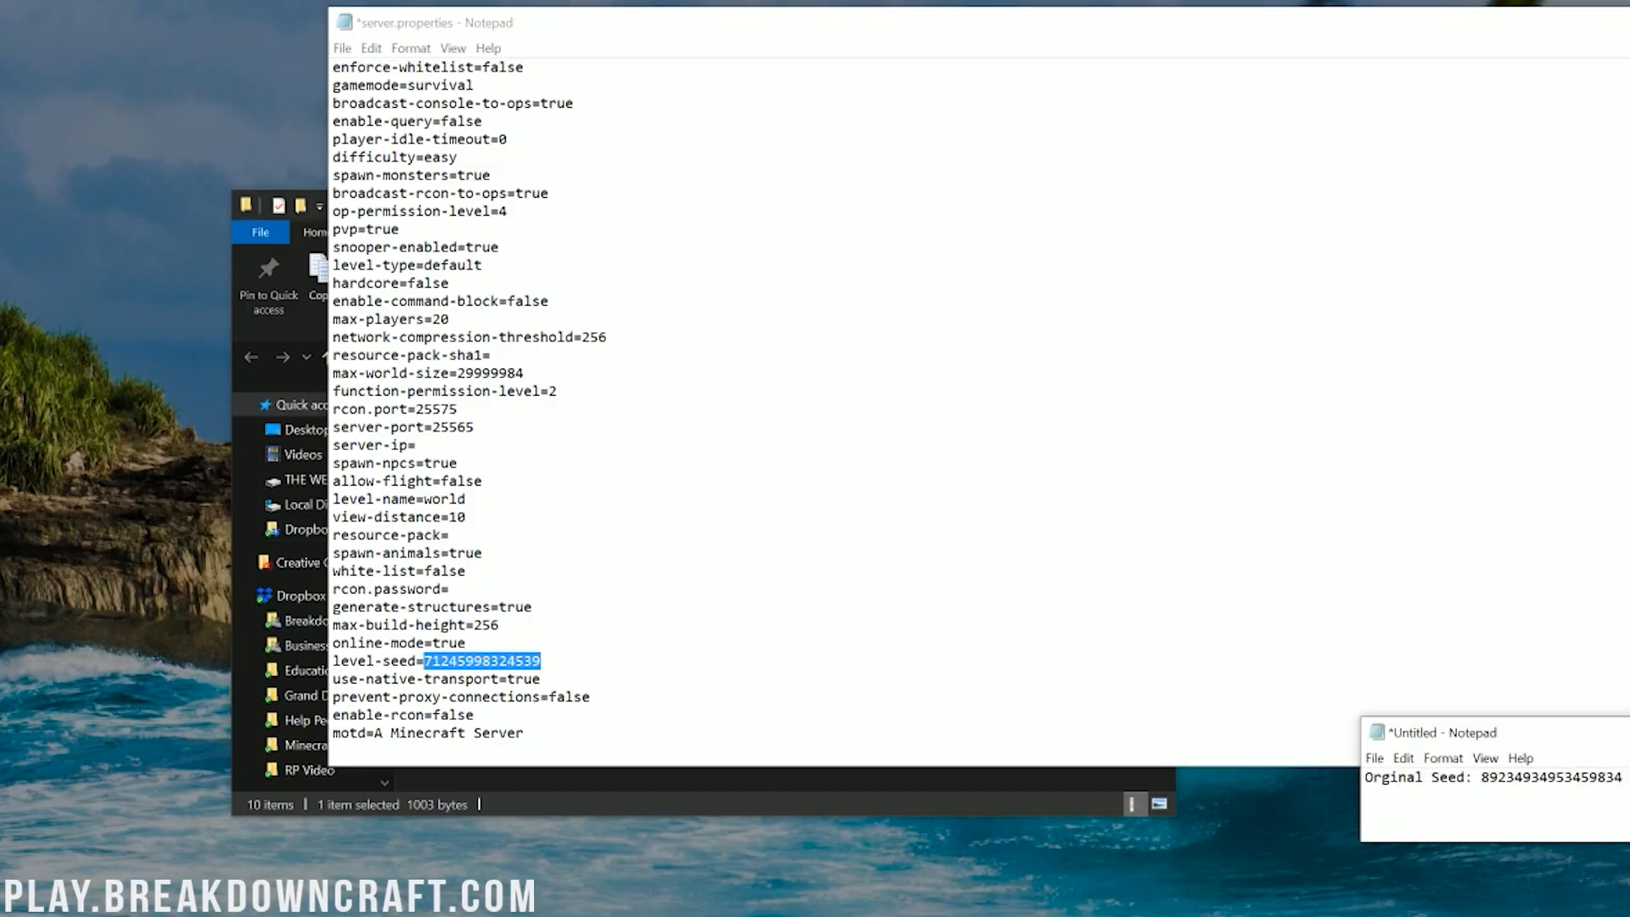
{"action": "type", "text": "New Seed: 71245998324539"}
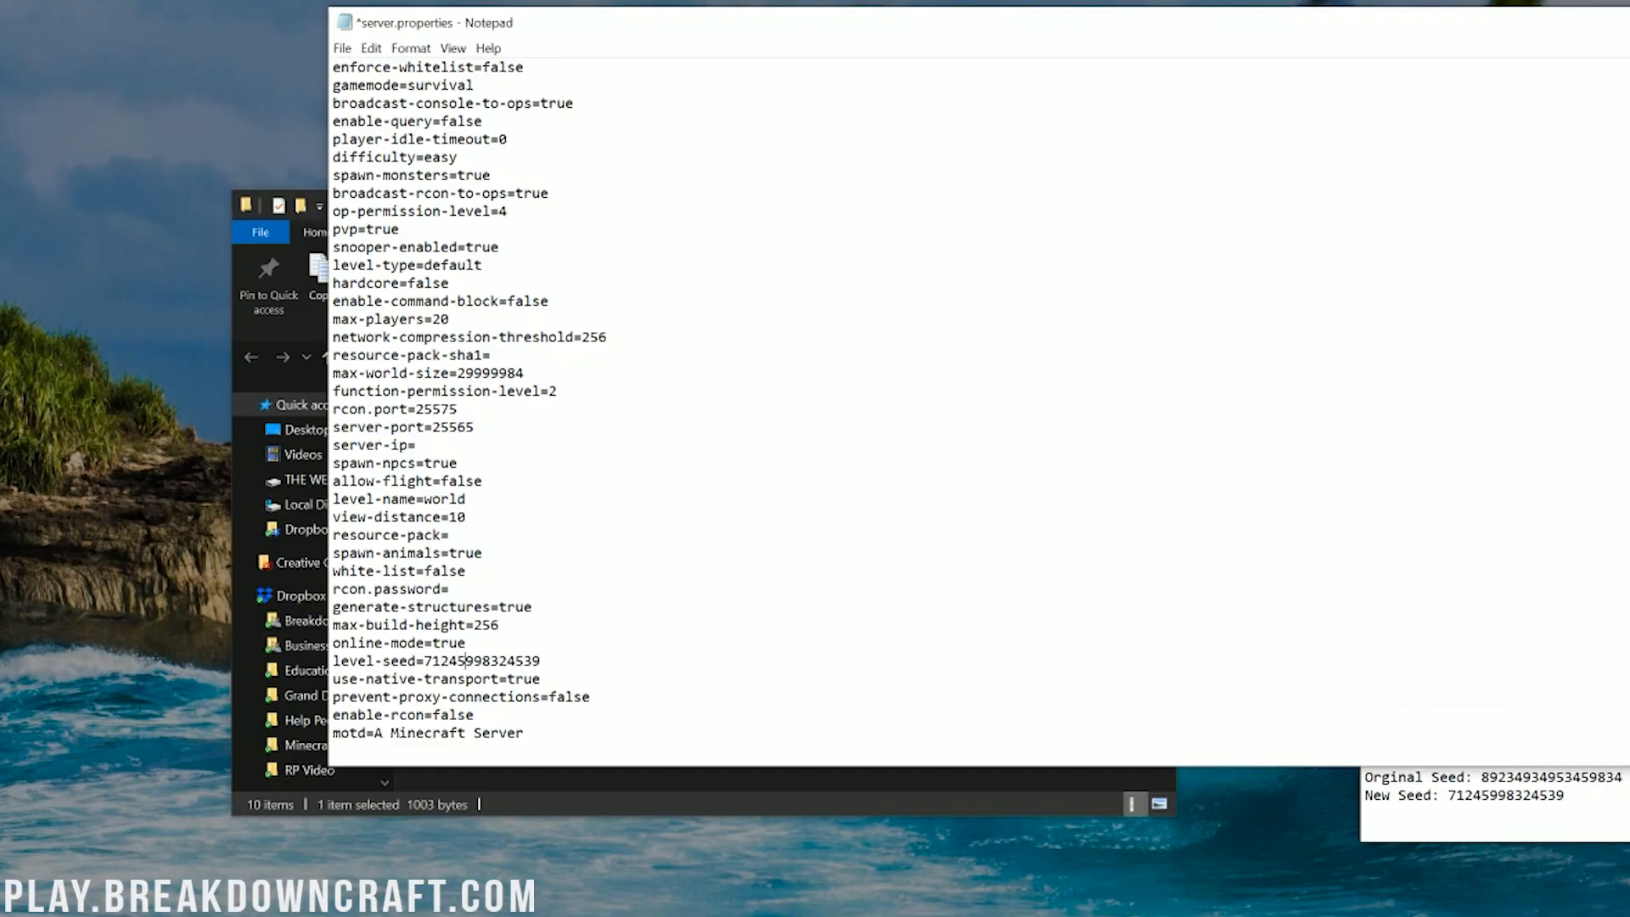
{"action": "left_click", "coordinate": [341, 47]}
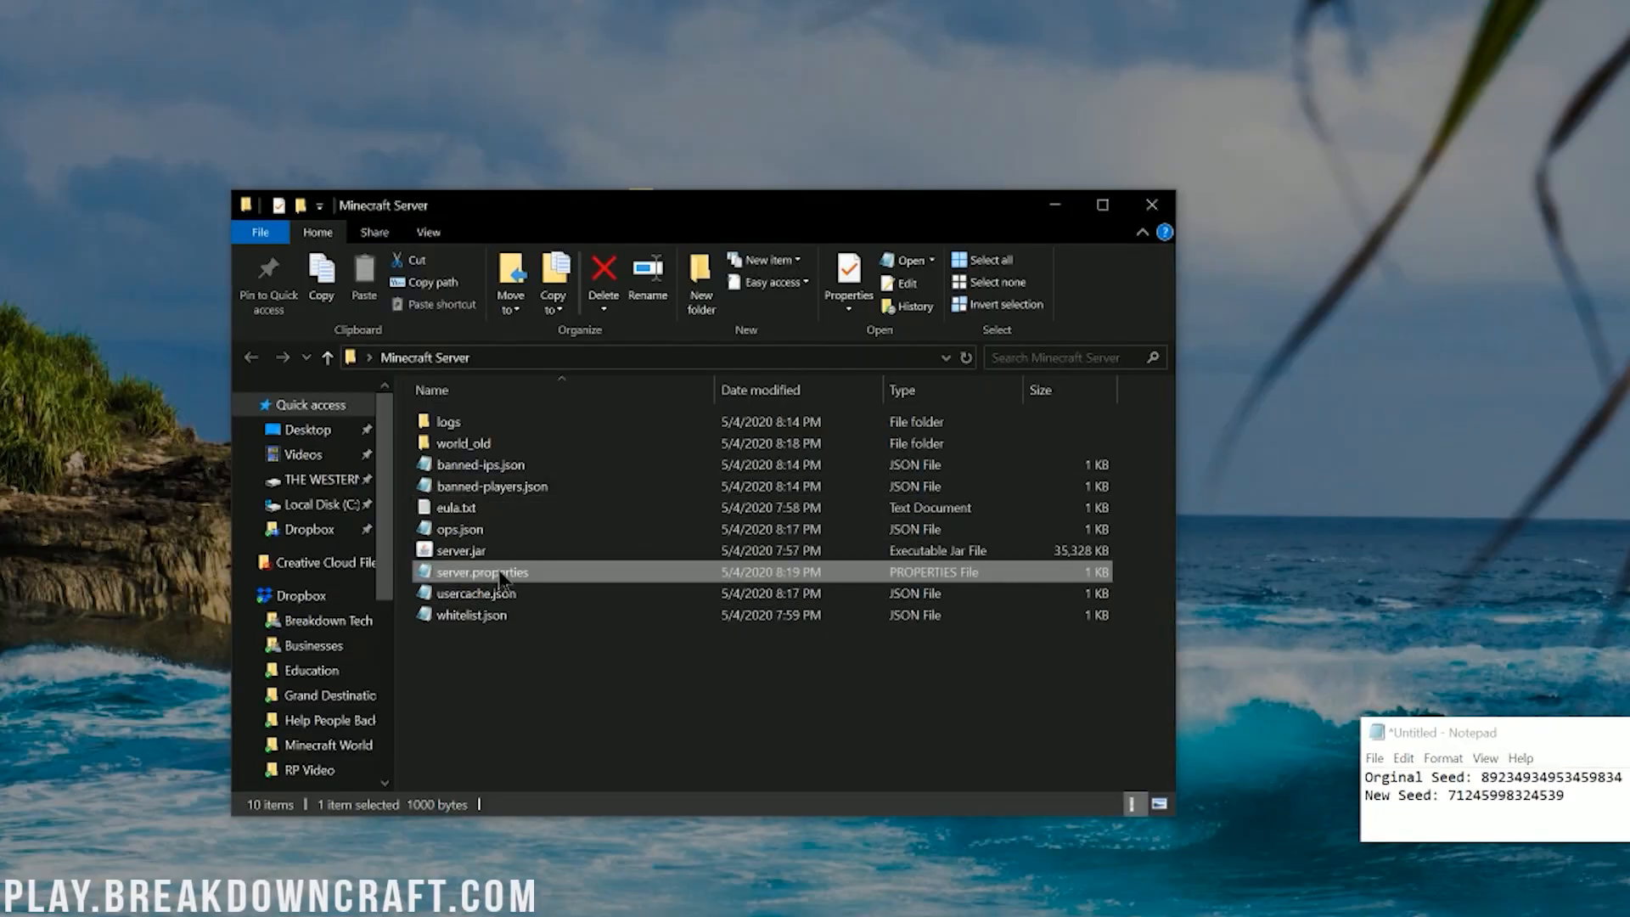
{"action": "double_click", "coordinate": [481, 571]}
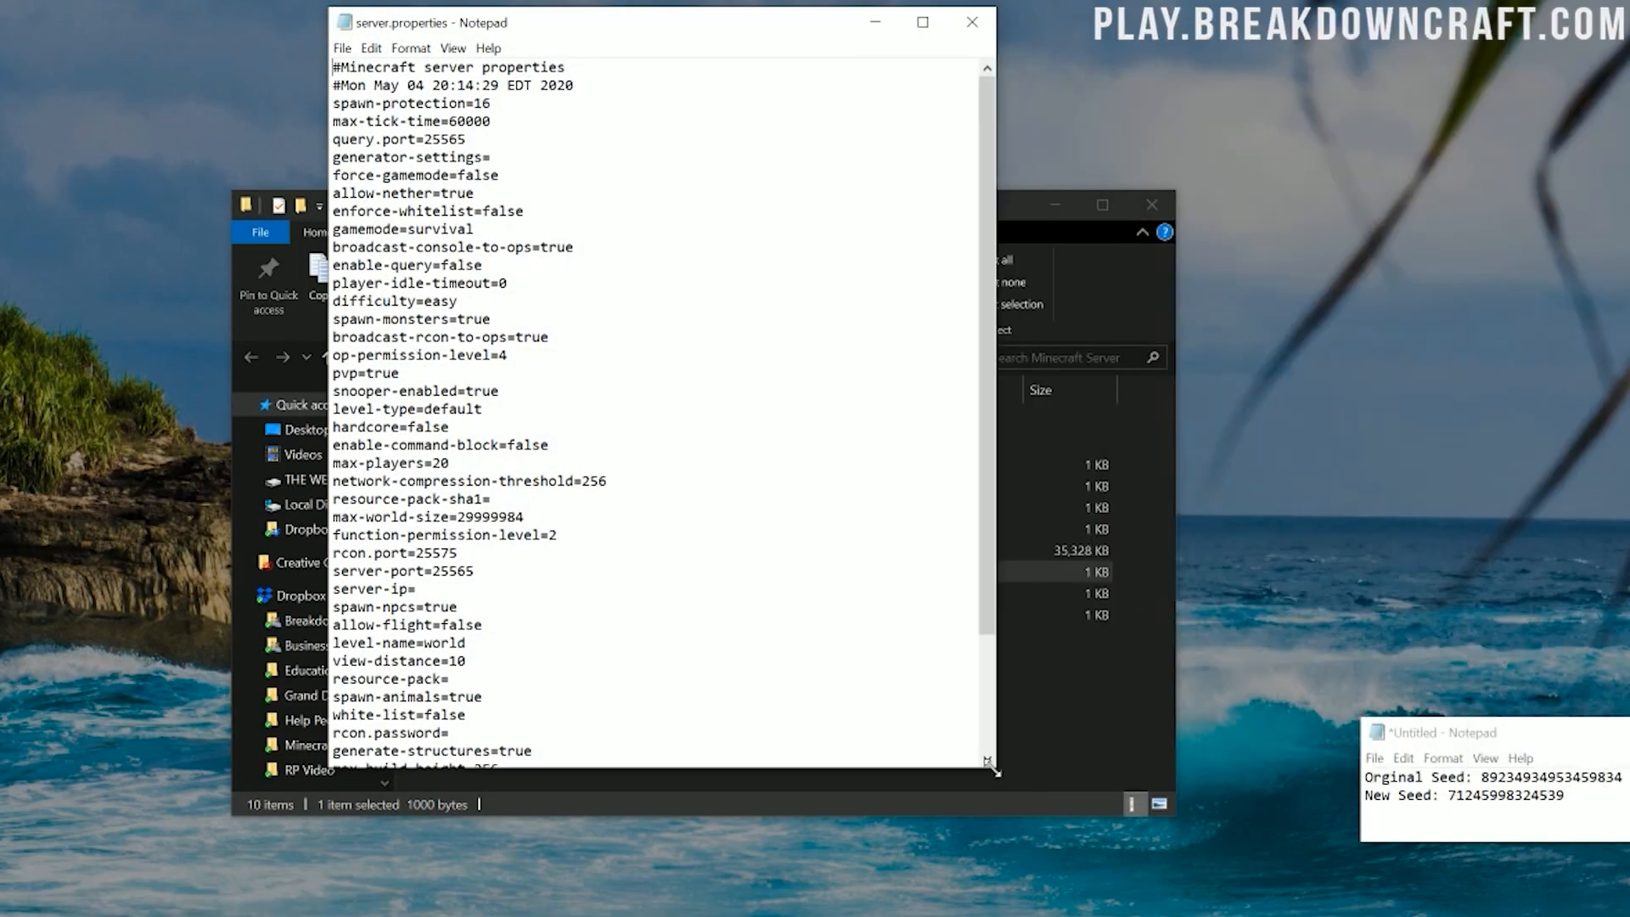
{"action": "scroll", "scroll_direction": "down", "scroll_amount": 3}
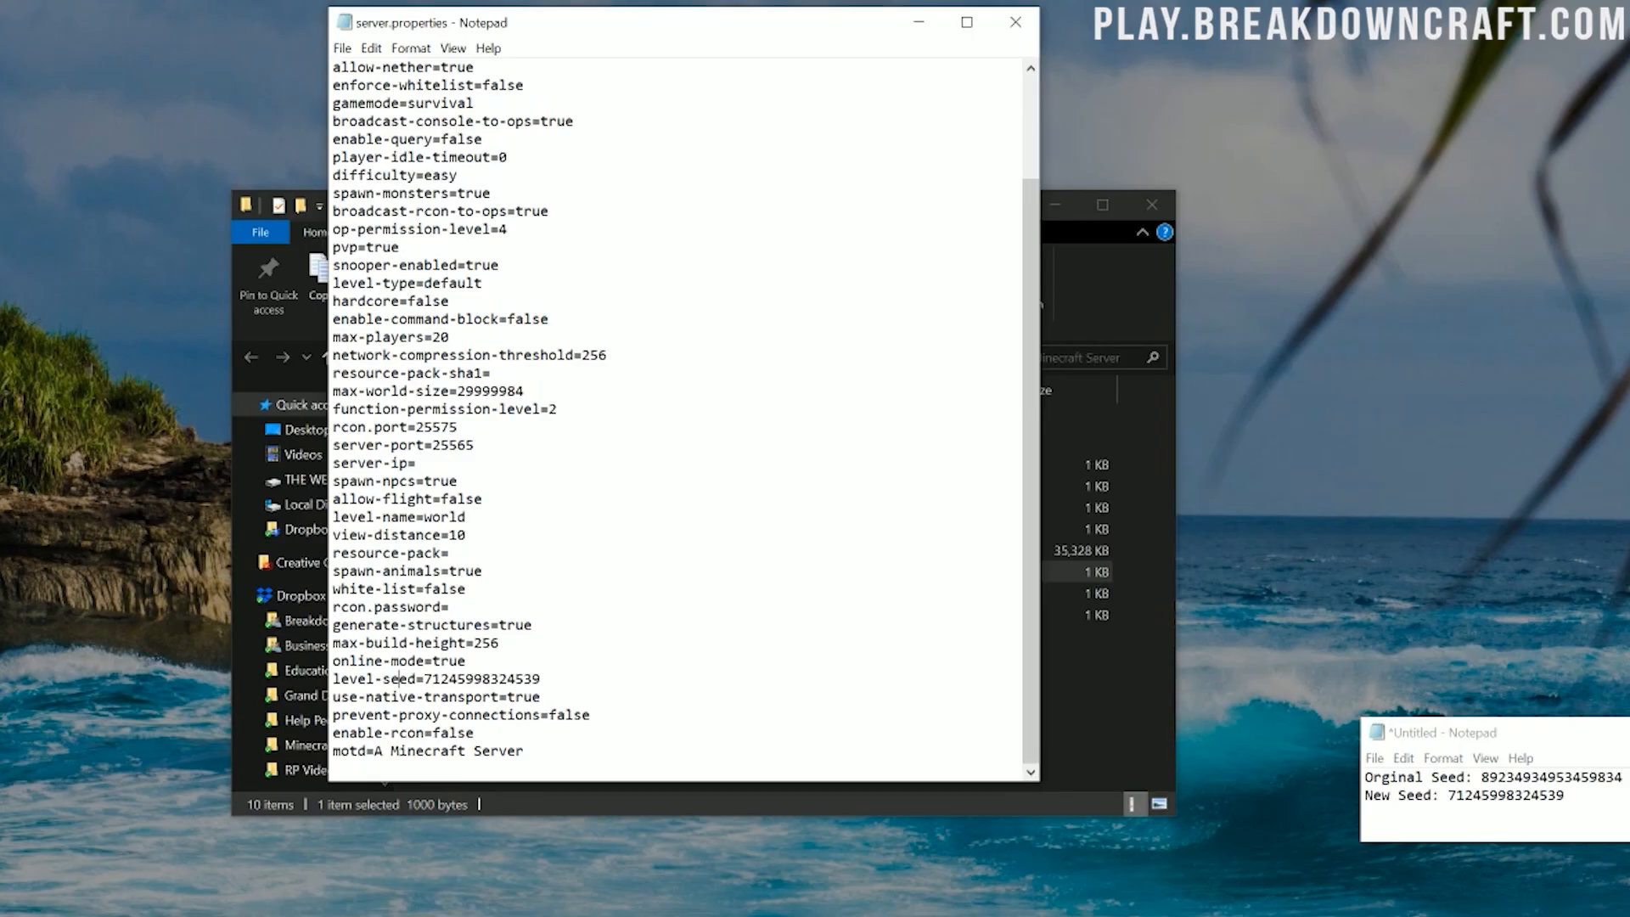
{"action": "double_click", "coordinate": [478, 680]}
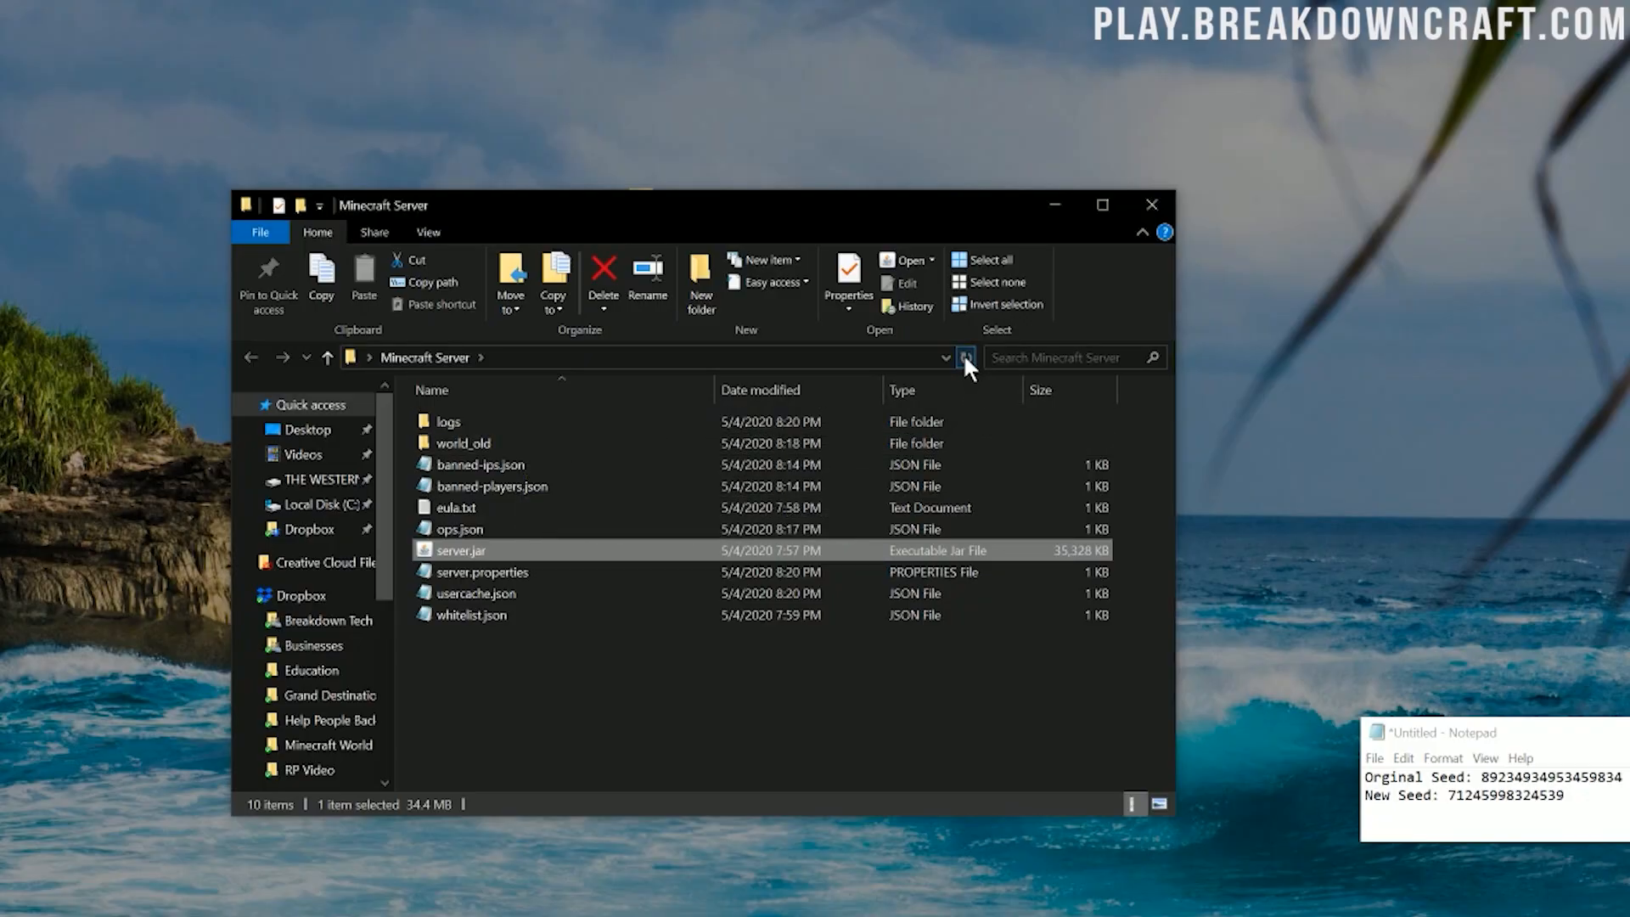
- Refresh the Minecraft Server folder listing
{"action": "left_click", "coordinate": [964, 356]}
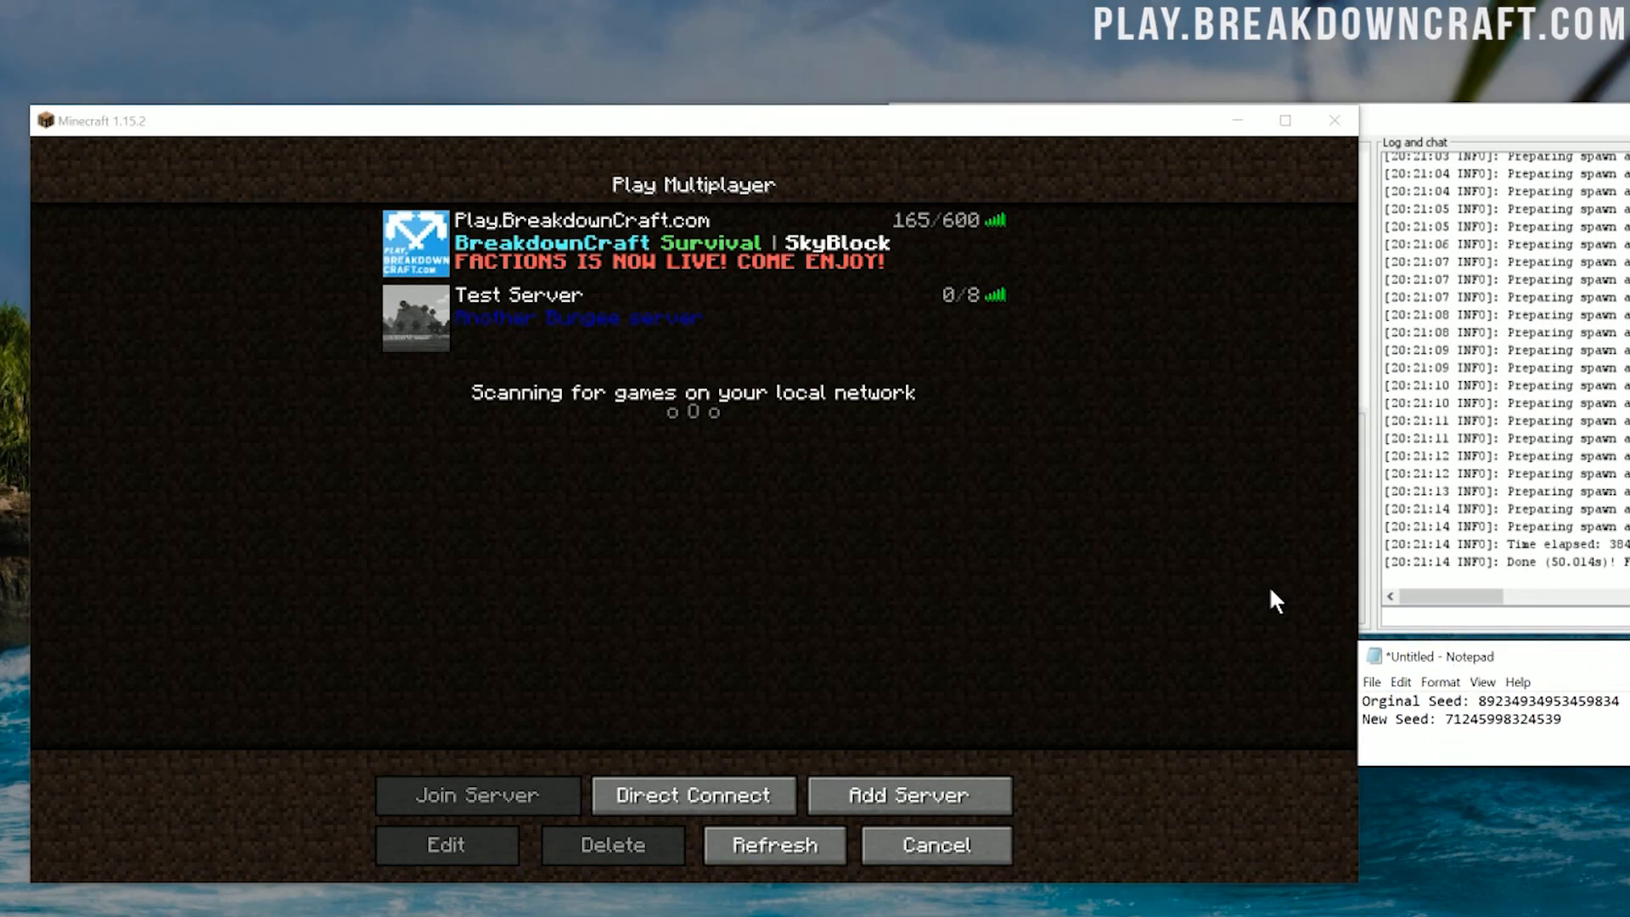
{"action": "left_click", "coordinate": [477, 795]}
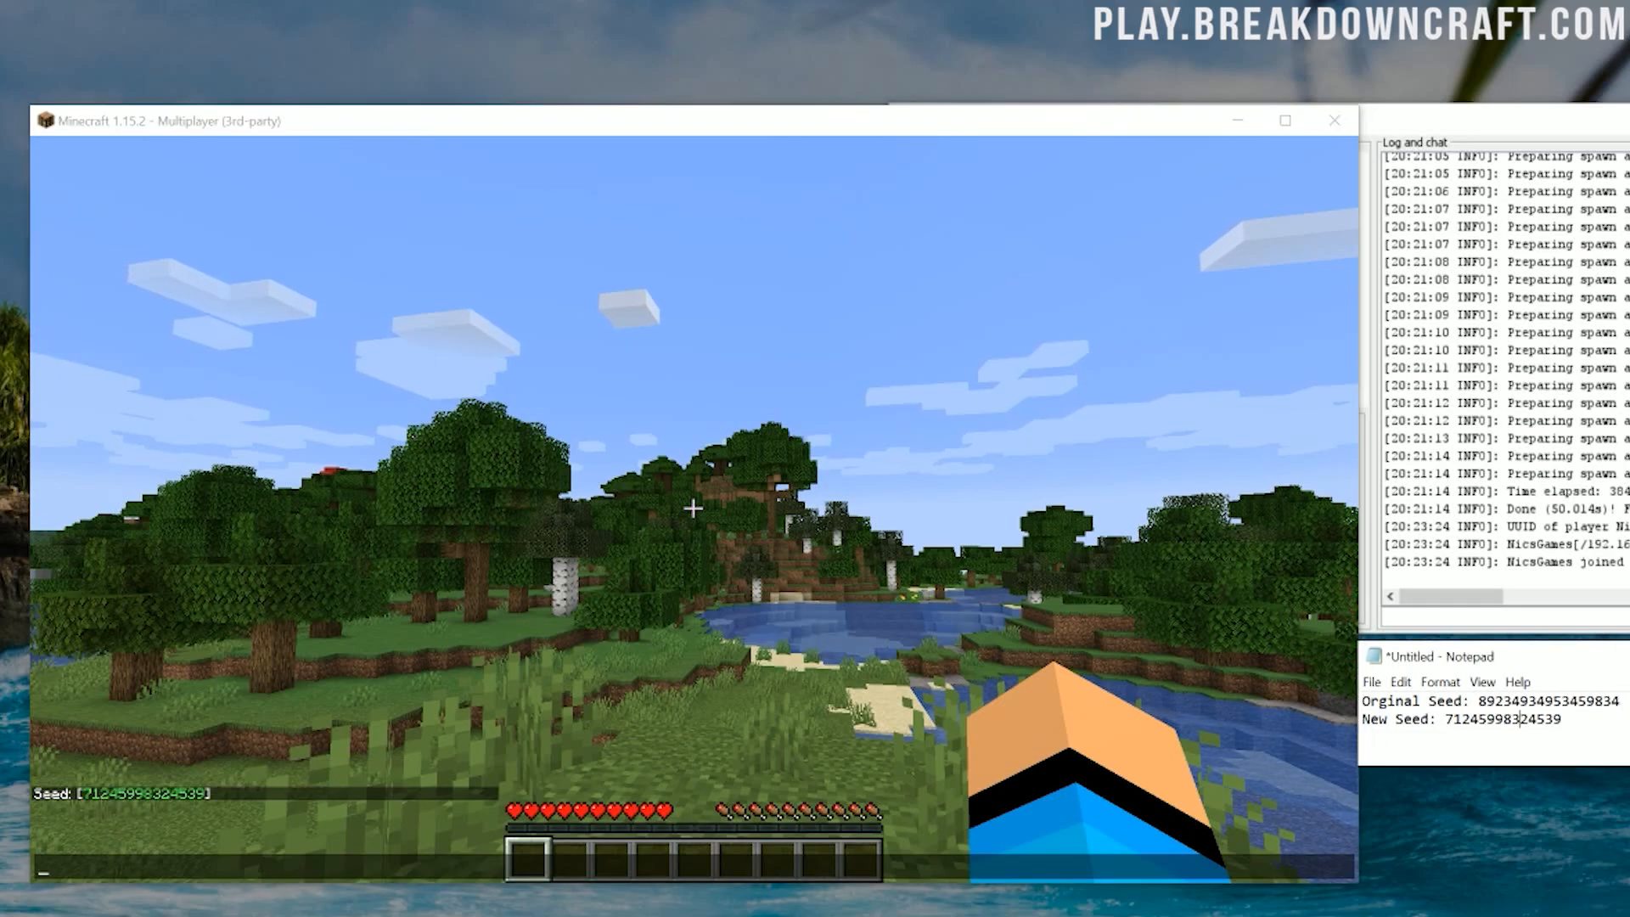
{"action": "left_click_drag", "start_coordinate": [1487, 718], "coordinate": [1562, 718]}
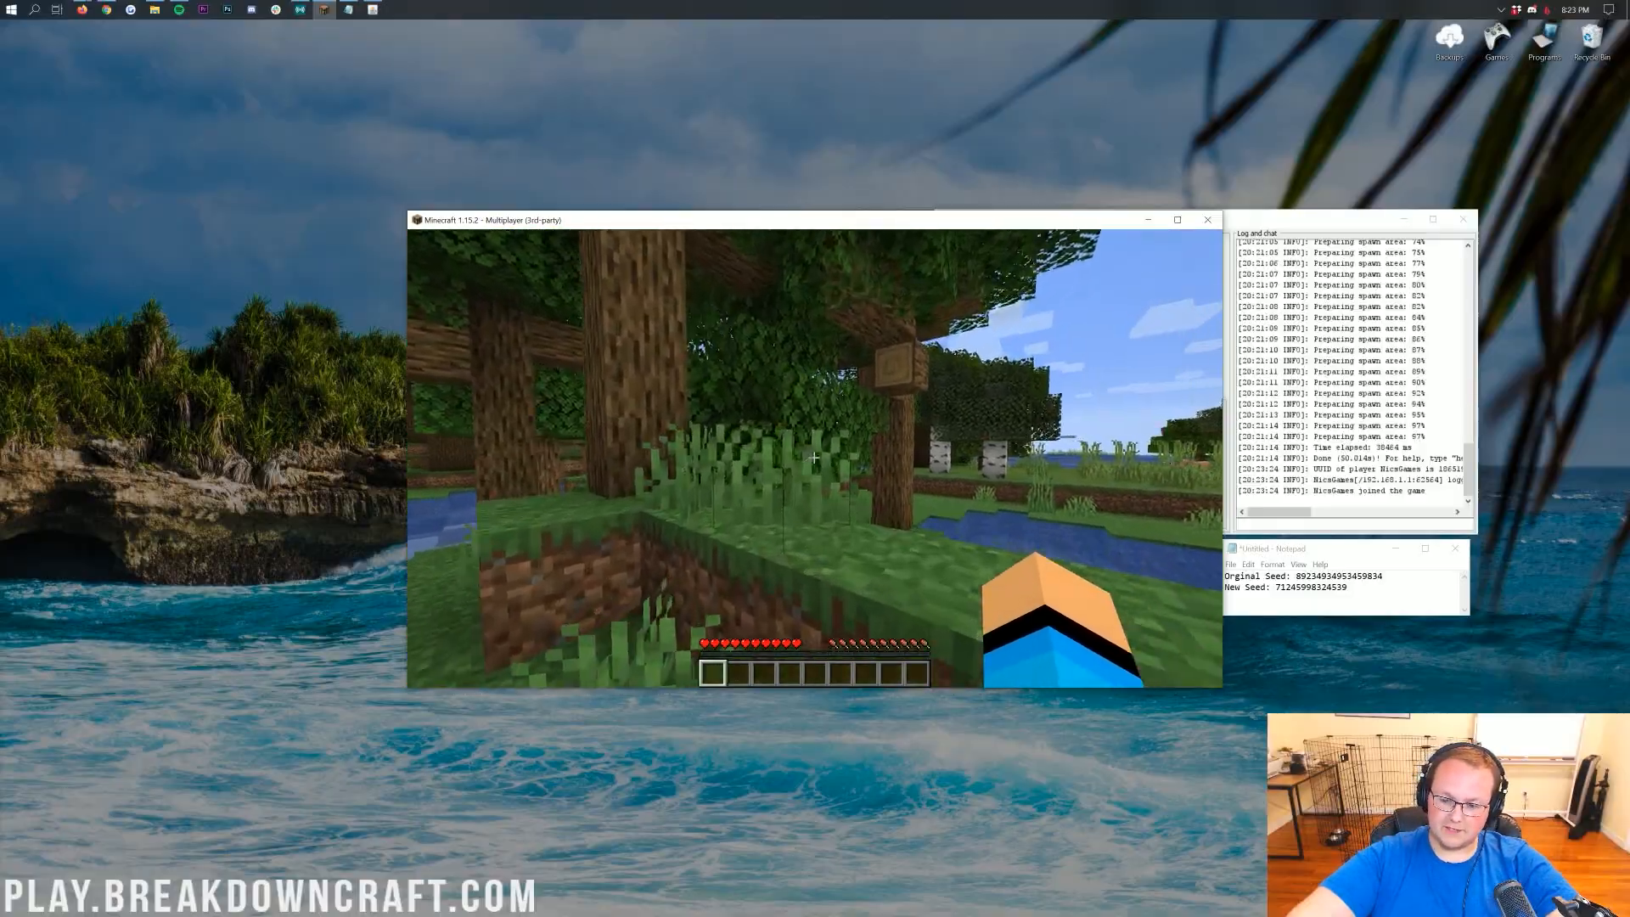
{"action": "mouse_move", "coordinate": [811, 458]}
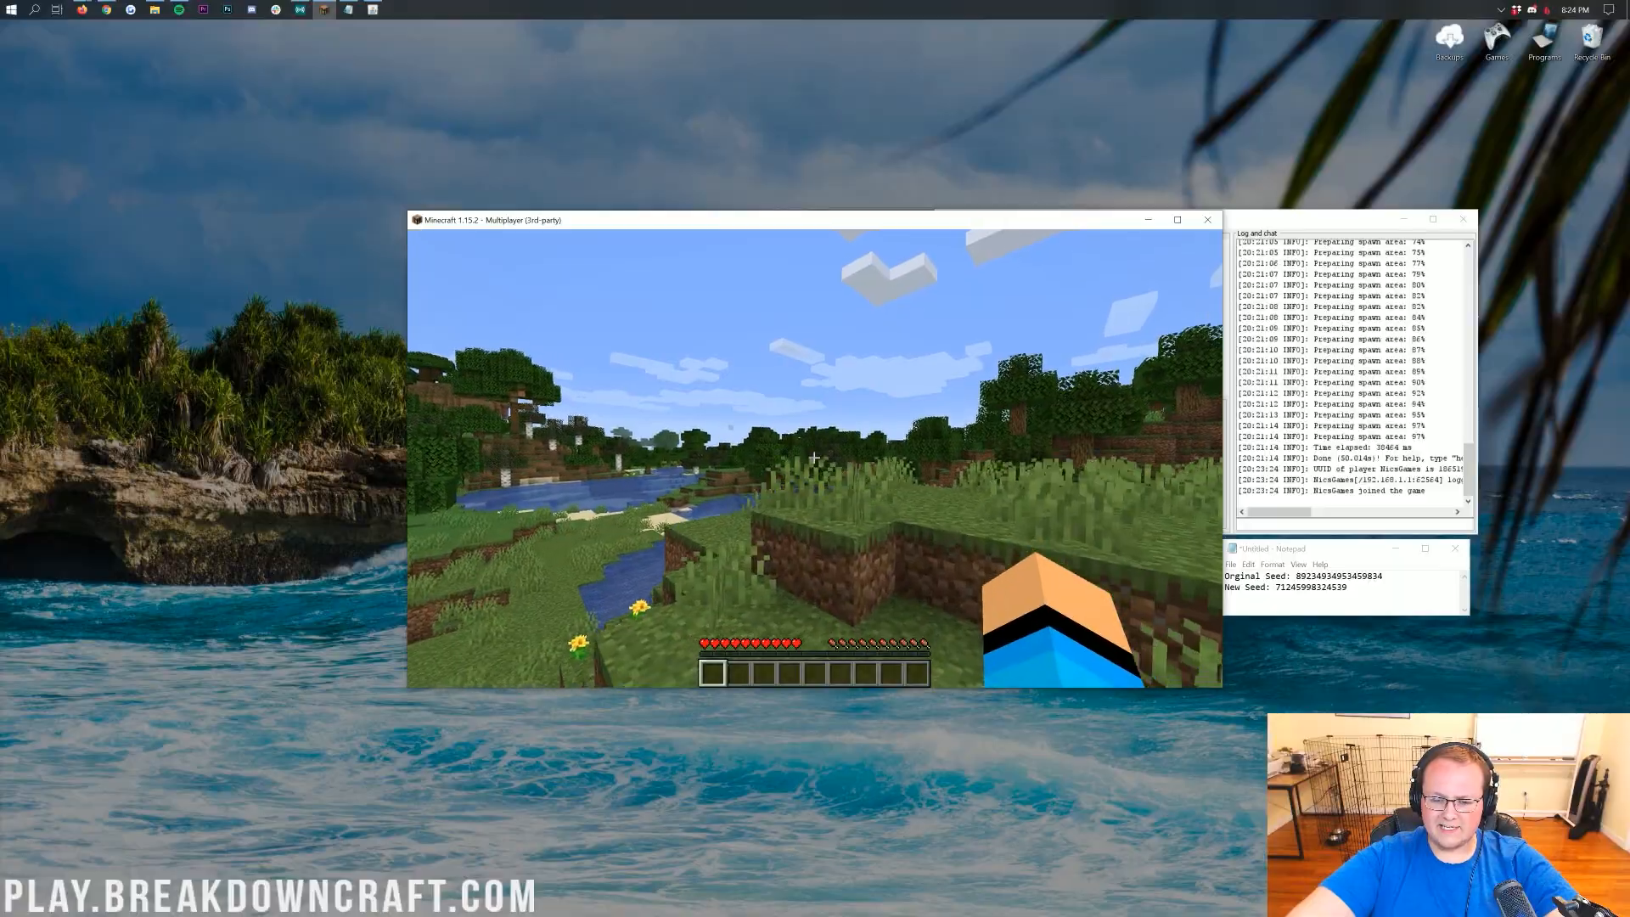
{"action": "mouse_move", "coordinate": [814, 458]}
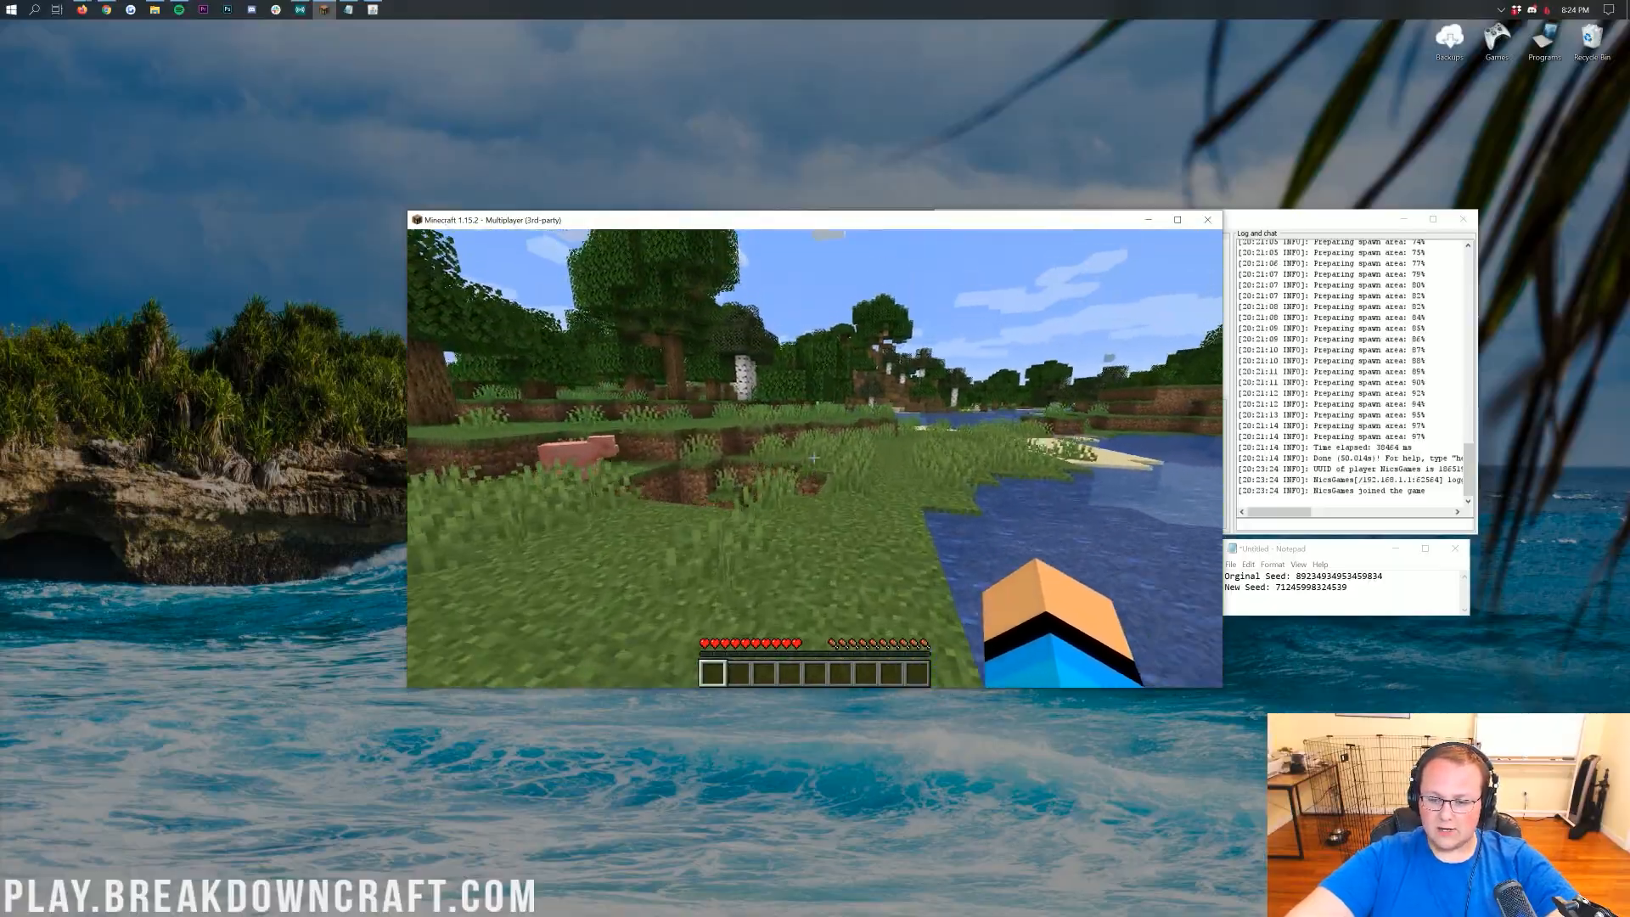